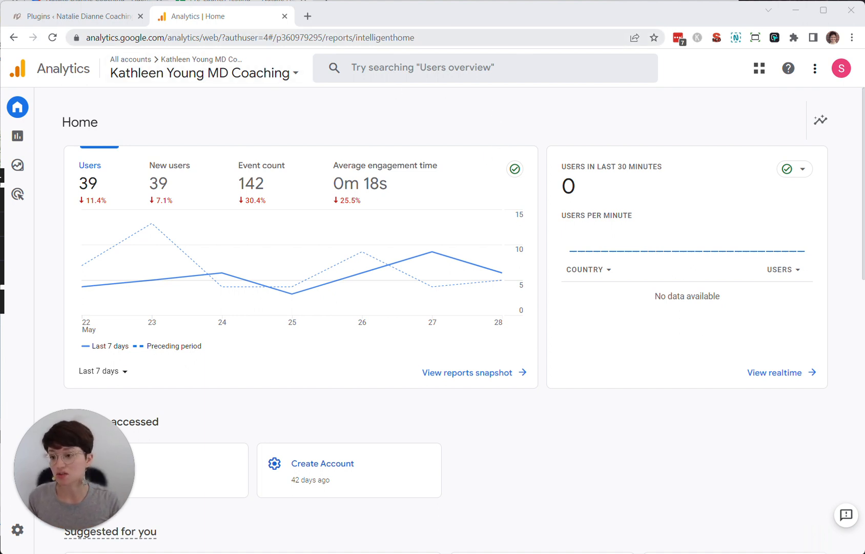
- Go from the Analytics home dashboard to the Admin page for the Kathleen Young MD Coaching account
{"action": "left_click", "coordinate": [248, 38]}
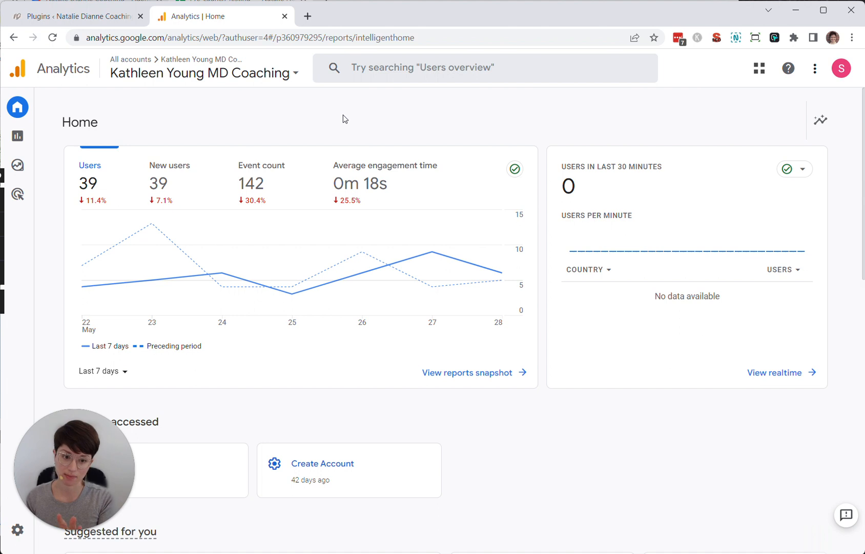
{"action": "mouse_move", "coordinate": [370, 114]}
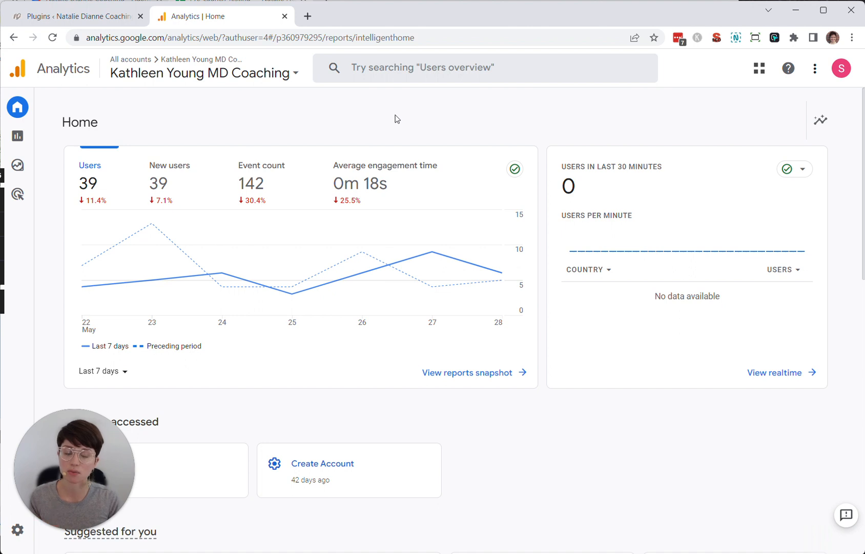
{"action": "mouse_move", "coordinate": [528, 123]}
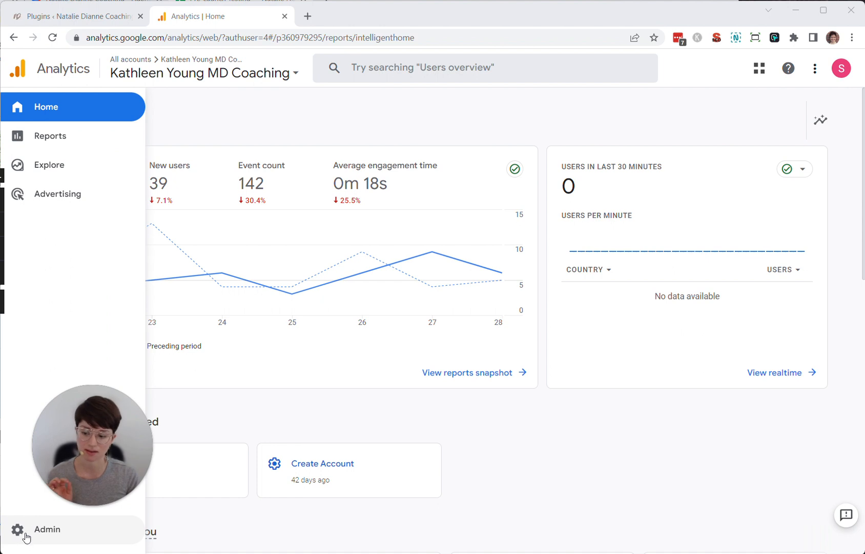
{"action": "left_click", "coordinate": [47, 529]}
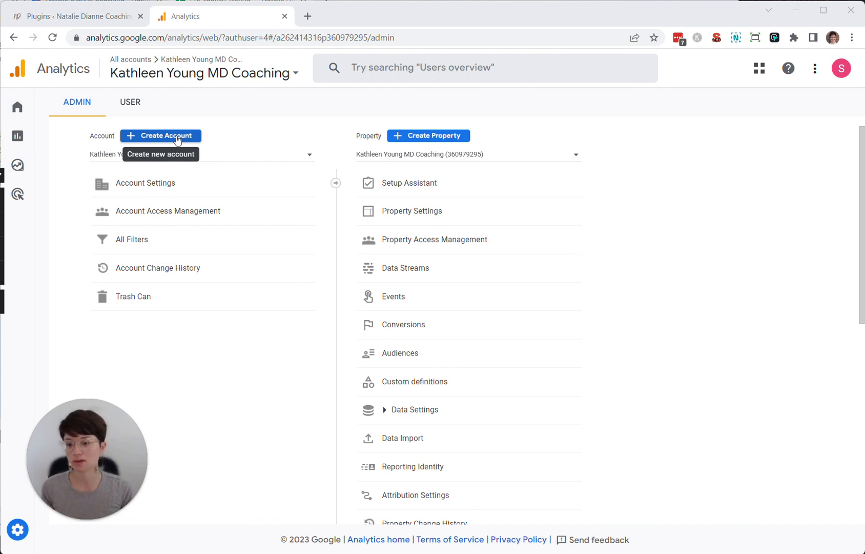
- Start a new account named 'Natalie Dianne Coaching' and review the data sharing options
{"action": "left_click", "coordinate": [160, 135]}
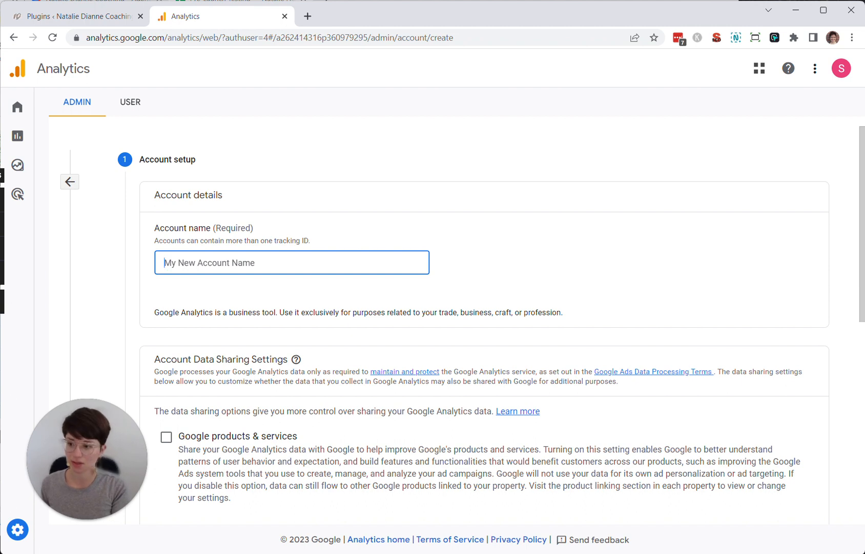
{"action": "type", "text": "Natalie Dianne Co"}
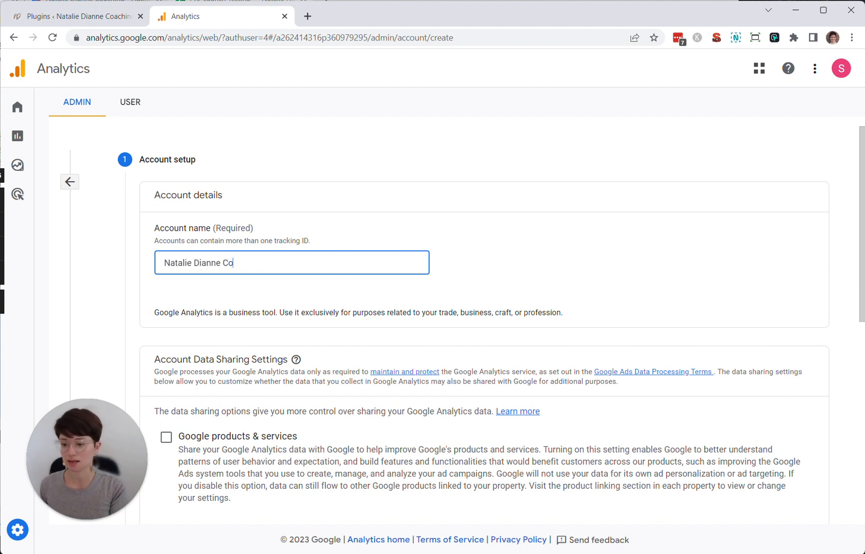
{"action": "type", "text": "aching"}
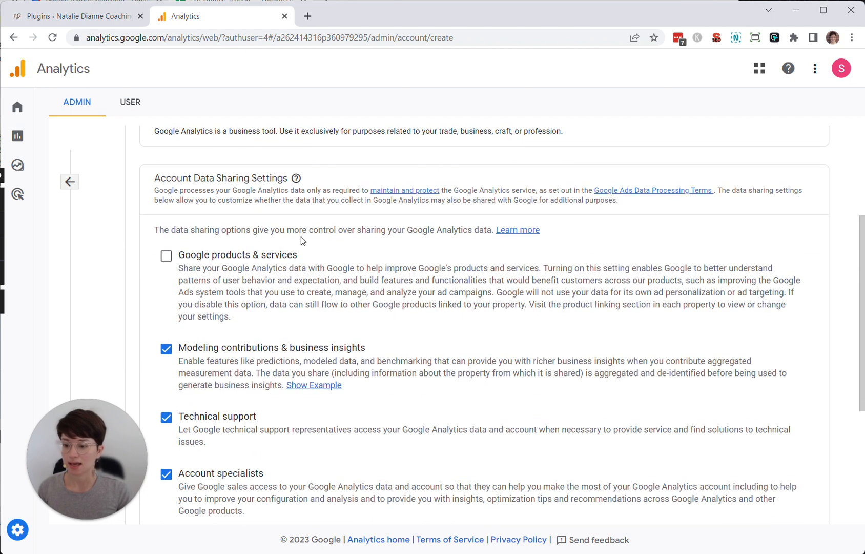
{"action": "scroll", "scroll_direction": "down", "scroll_amount": 3}
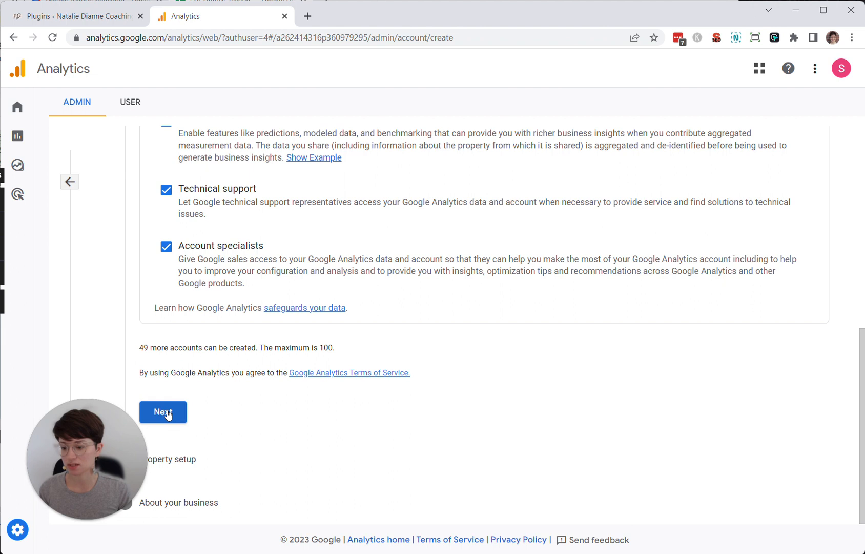
- Move to the property step and name the property 'Natalie Dianne Coaching'
{"action": "left_click", "coordinate": [162, 412]}
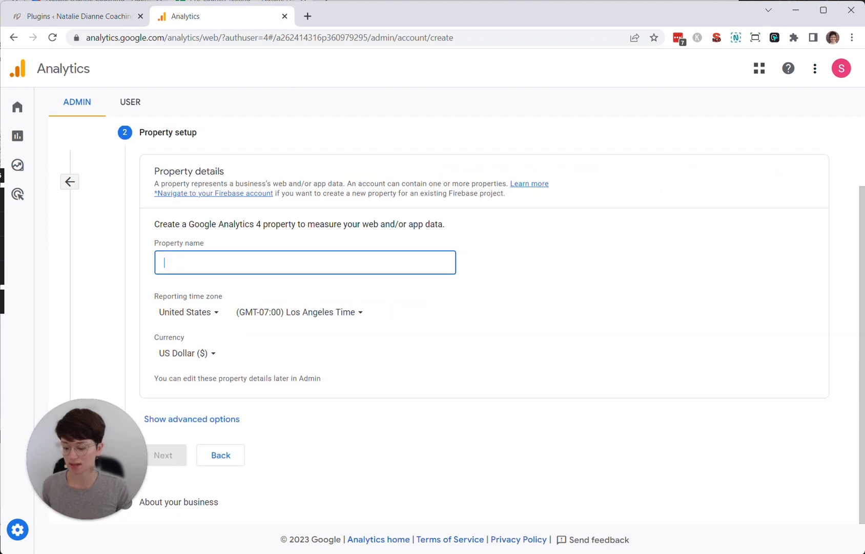
{"action": "type", "text": "Natalie Dianne"}
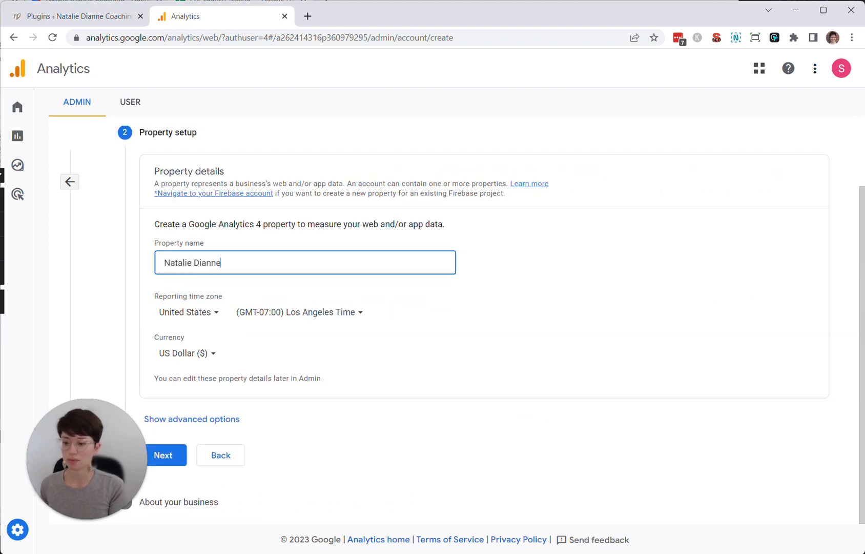
{"action": "type", "text": "Coaching"}
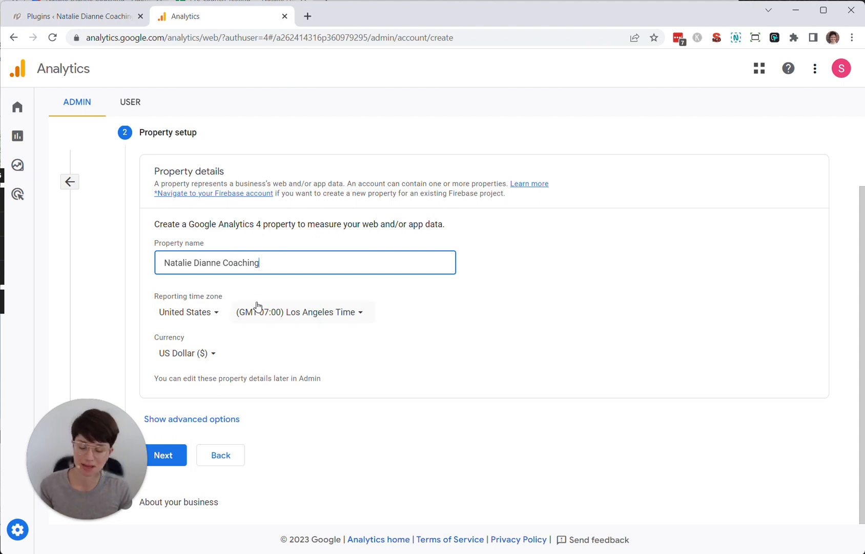
- Set the reporting time zone to (GMT-06:00) Denver Time, keeping US dollar currency
{"action": "left_click", "coordinate": [300, 311]}
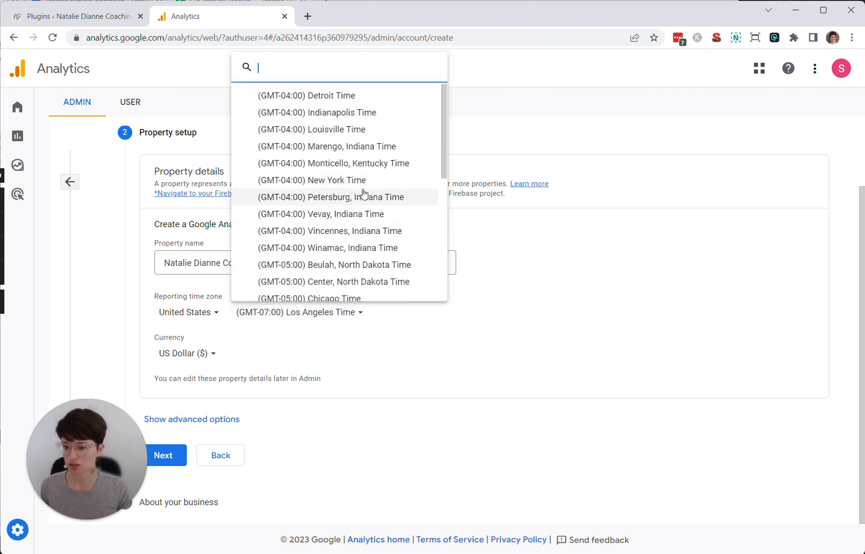
{"action": "type", "text": "denver"}
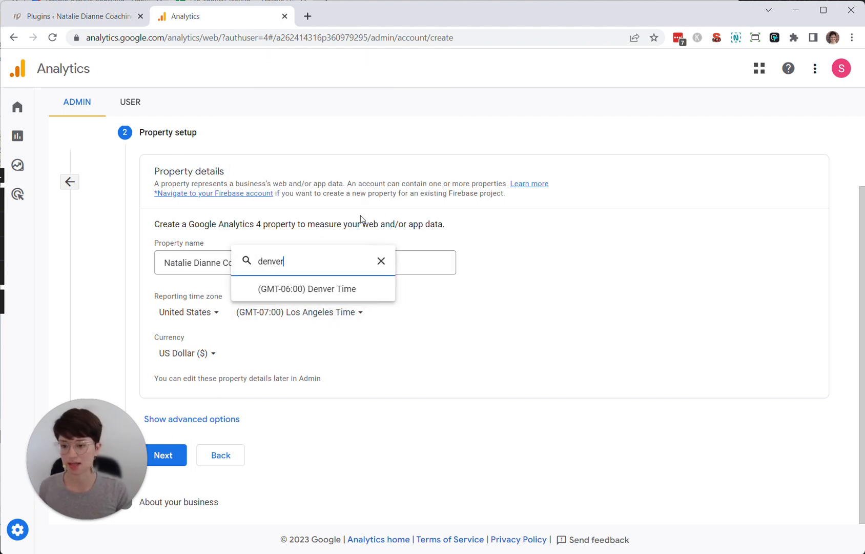
{"action": "left_click", "coordinate": [306, 289]}
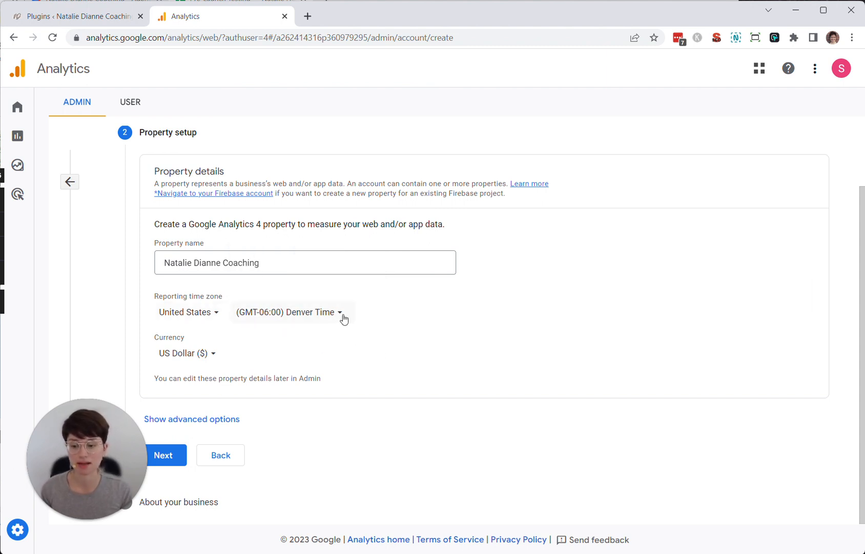
{"action": "left_click", "coordinate": [287, 312]}
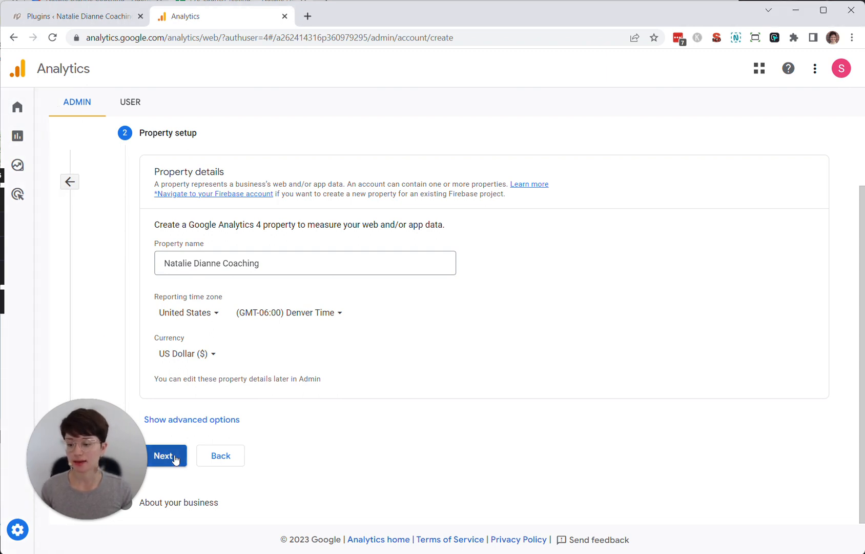
- Set the business industry to Other Business Activity and size to small, 1 to 10 employees
{"action": "left_click", "coordinate": [165, 455]}
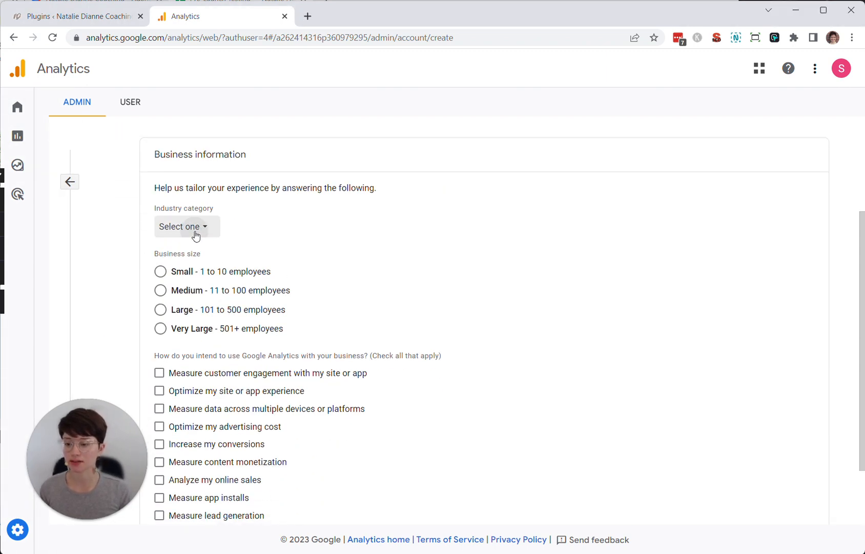
{"action": "left_click", "coordinate": [182, 227]}
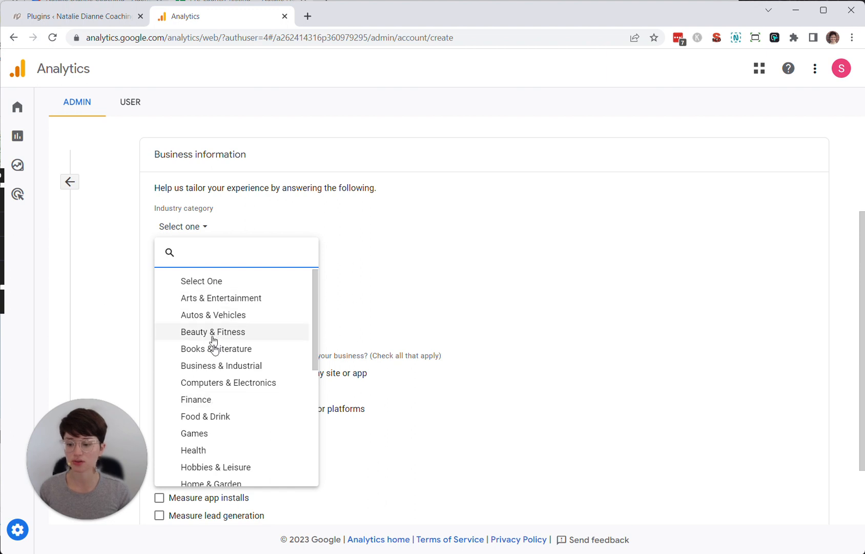
{"action": "scroll", "scroll_direction": "down", "scroll_amount": 3}
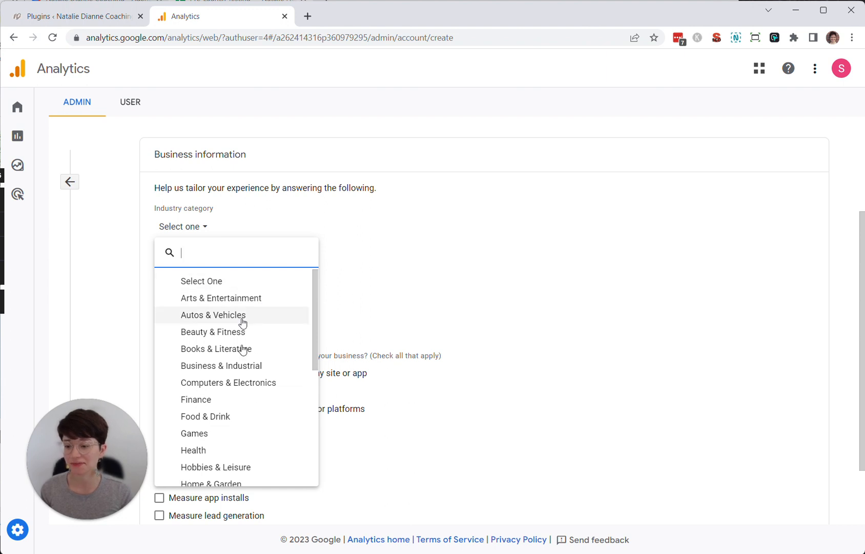
{"action": "scroll", "scroll_direction": "down", "scroll_amount": 3}
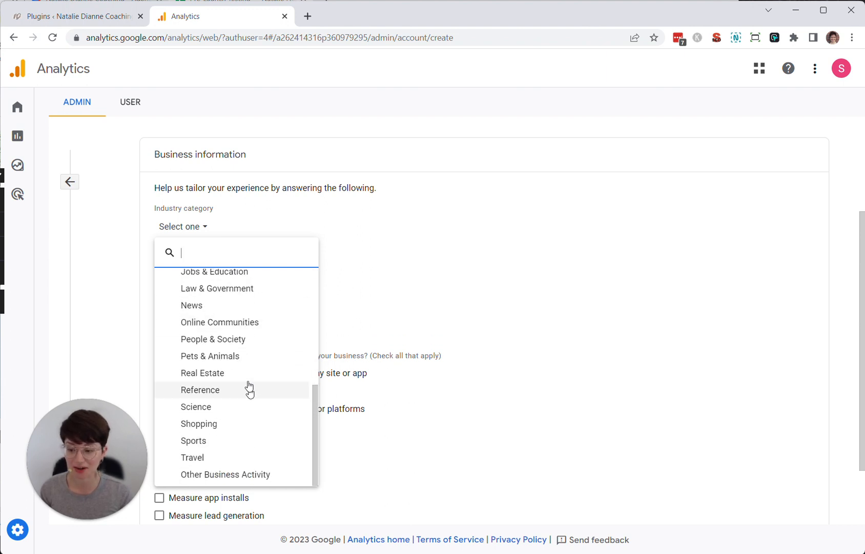
{"action": "left_click", "coordinate": [224, 473]}
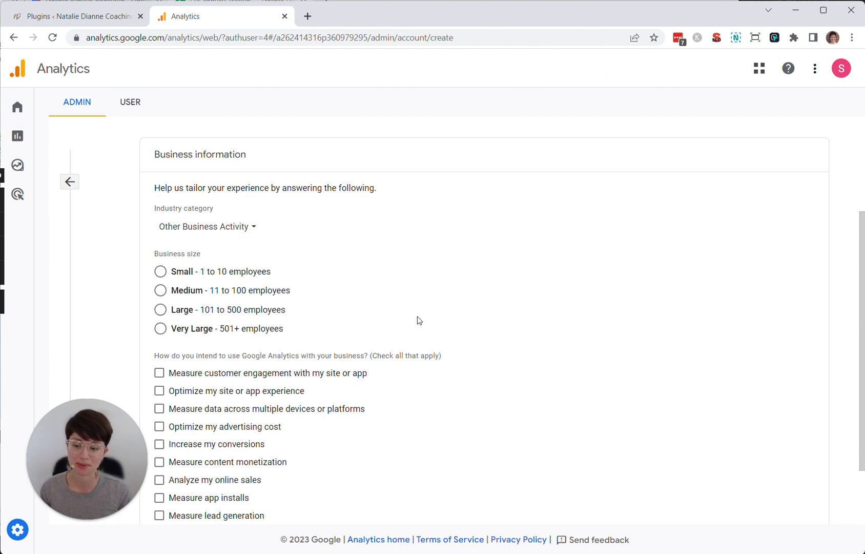
{"action": "scroll", "scroll_direction": "down", "scroll_amount": 3}
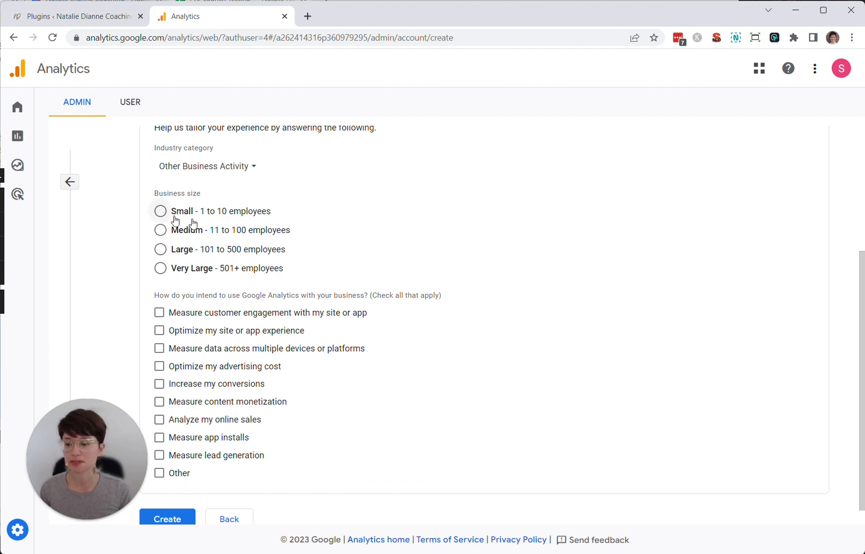
{"action": "left_click", "coordinate": [161, 211]}
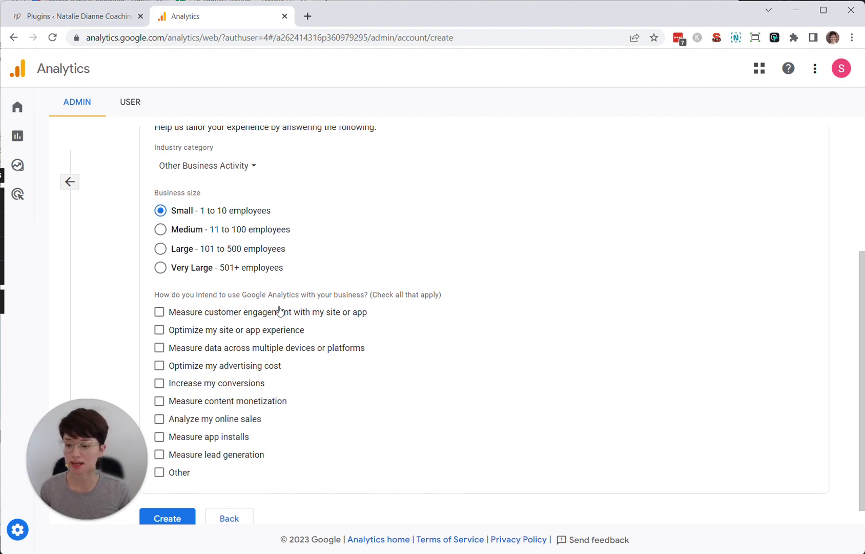
{"action": "scroll", "scroll_direction": "down", "scroll_amount": 3}
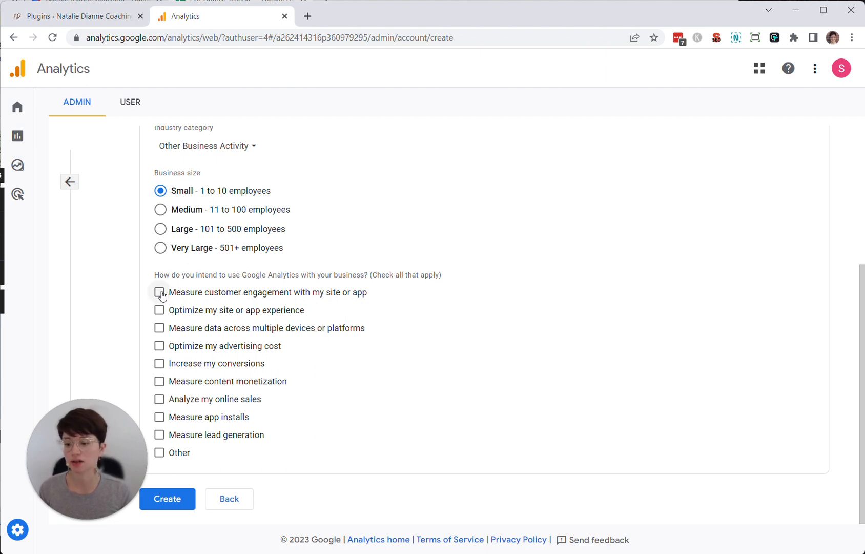
- Tick the engagement, experience, cross-device, advertising cost and conversions objectives
{"action": "left_click", "coordinate": [160, 292]}
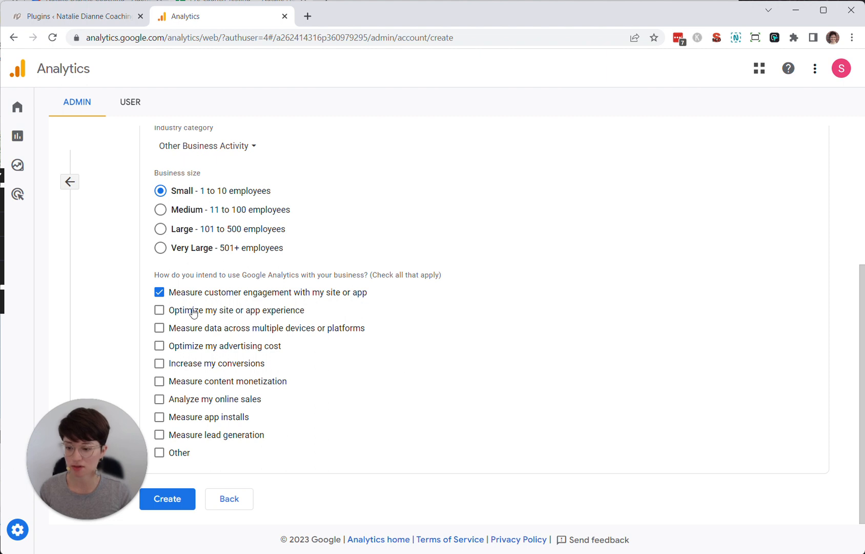
{"action": "left_click", "coordinate": [160, 310]}
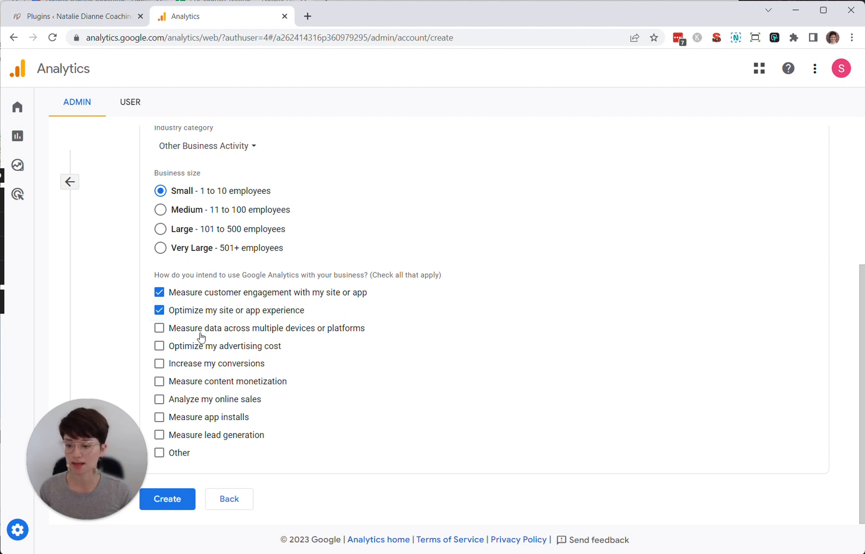
{"action": "left_click", "coordinate": [160, 327]}
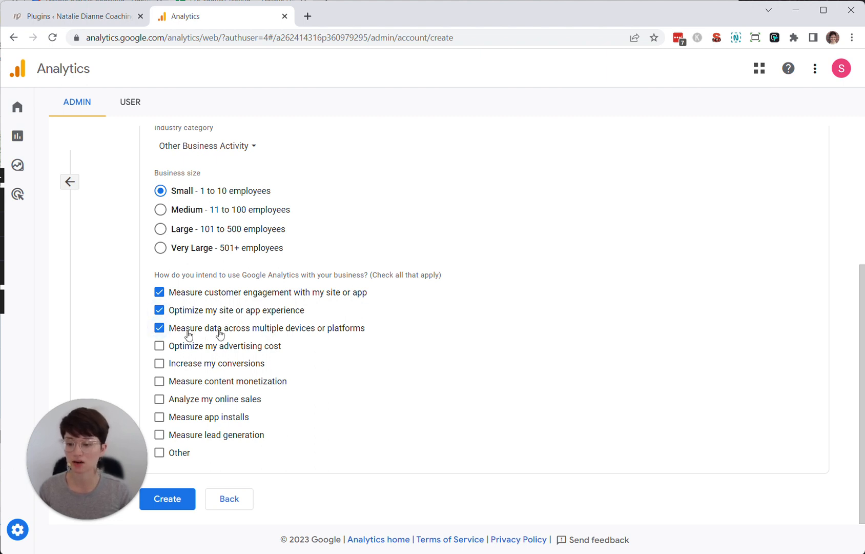
{"action": "mouse_move", "coordinate": [230, 352]}
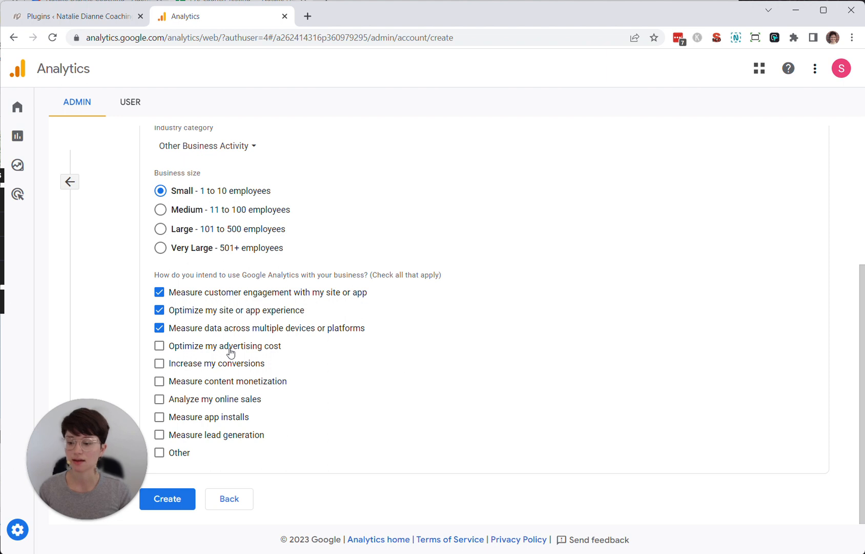
{"action": "left_click", "coordinate": [160, 345]}
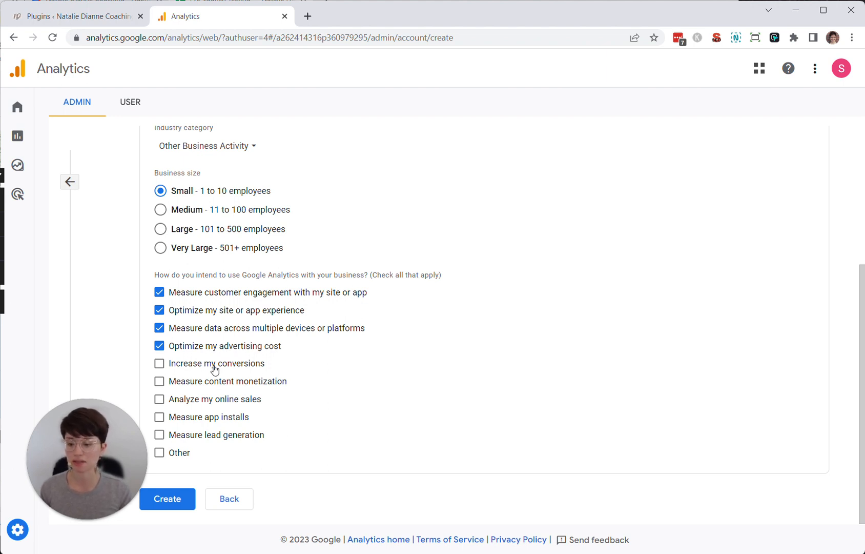
{"action": "left_click", "coordinate": [160, 363]}
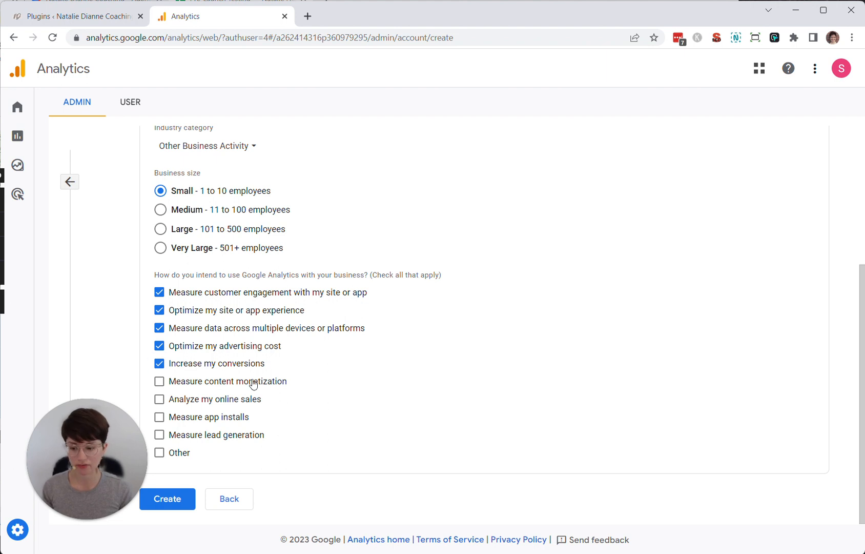
{"action": "mouse_move", "coordinate": [237, 382]}
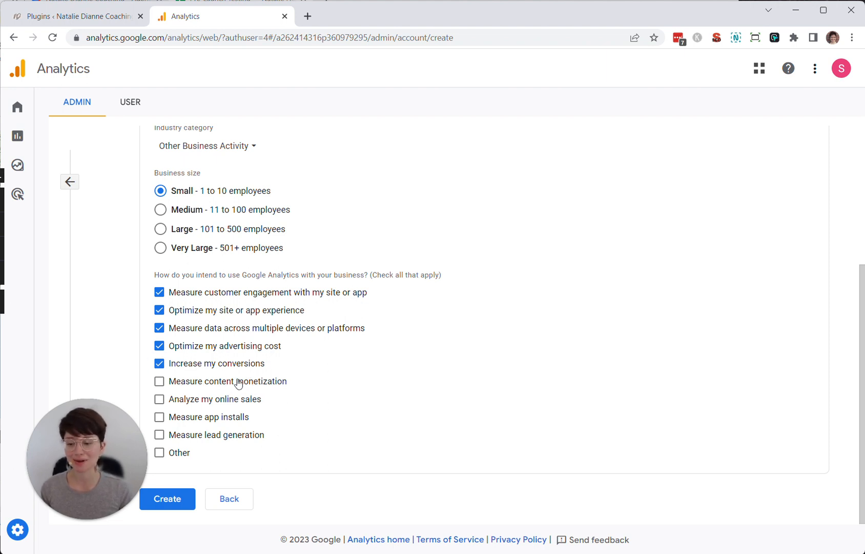
{"action": "mouse_move", "coordinate": [311, 391]}
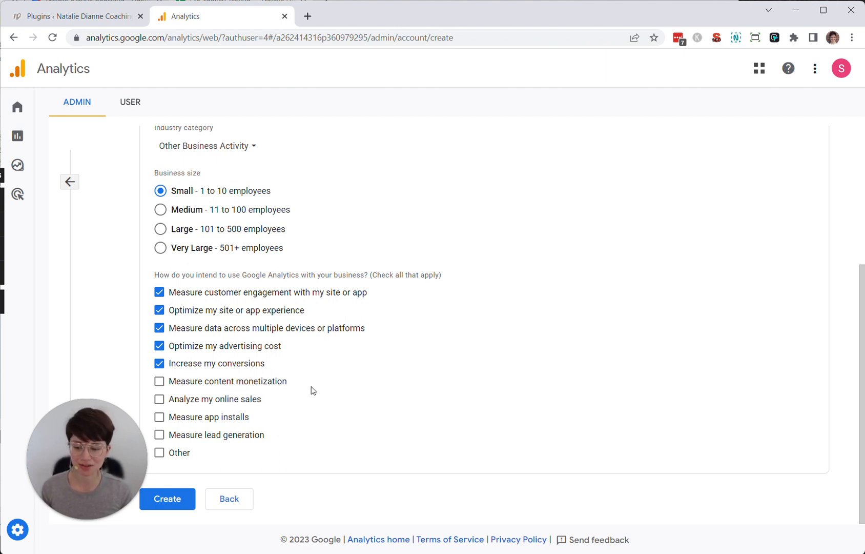
{"action": "mouse_move", "coordinate": [234, 376]}
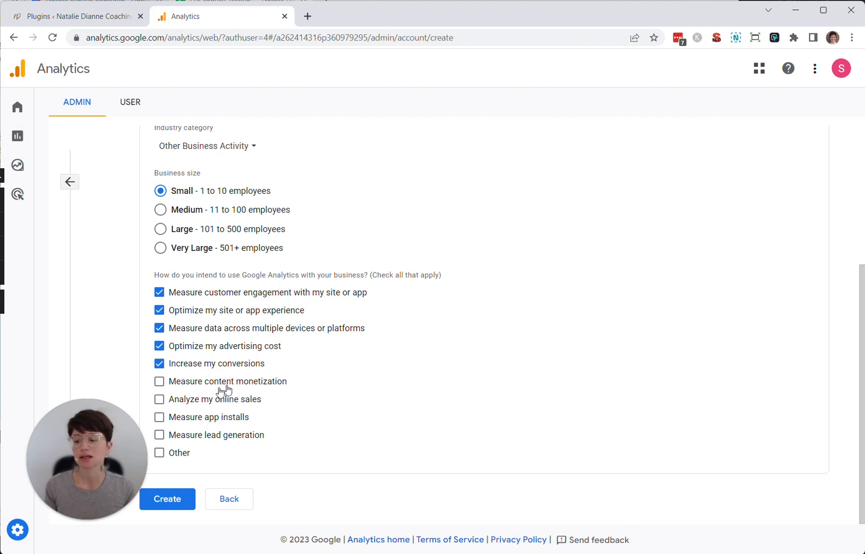
{"action": "mouse_move", "coordinate": [185, 401]}
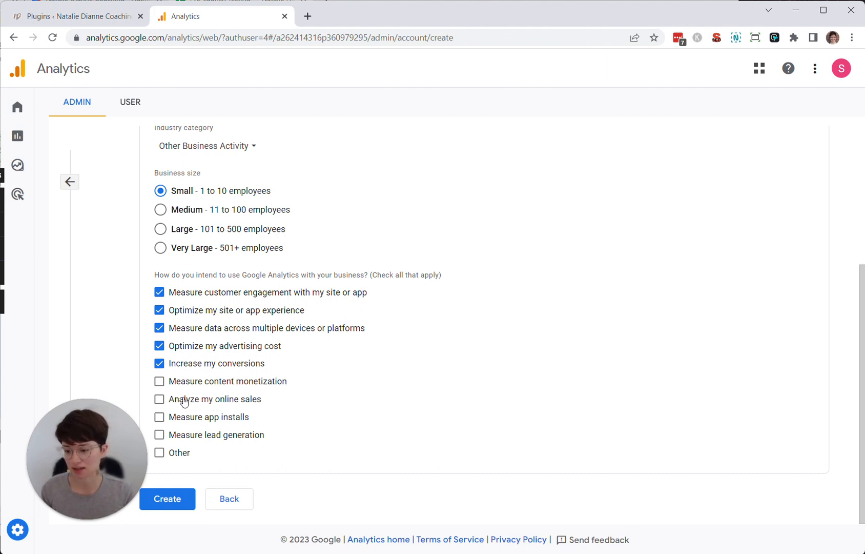
- Add online sales and lead generation as goals and create the account
{"action": "left_click", "coordinate": [160, 398]}
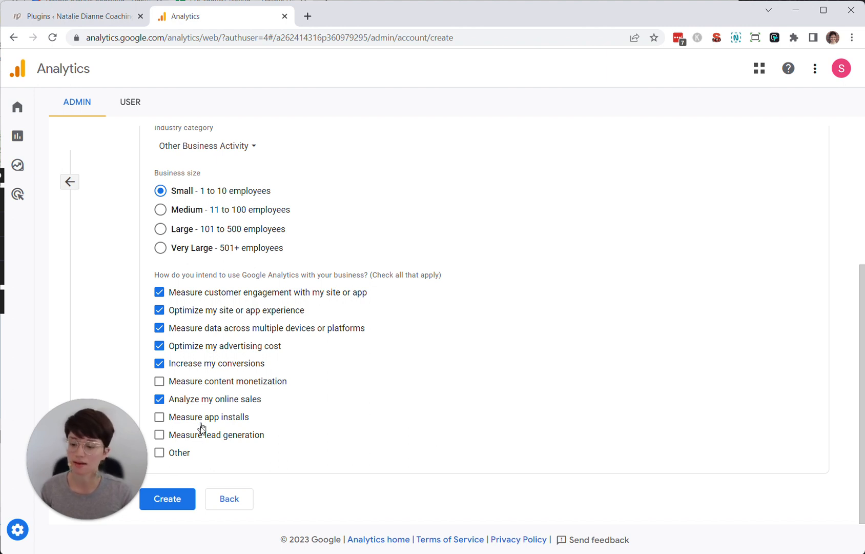
{"action": "left_click", "coordinate": [160, 435]}
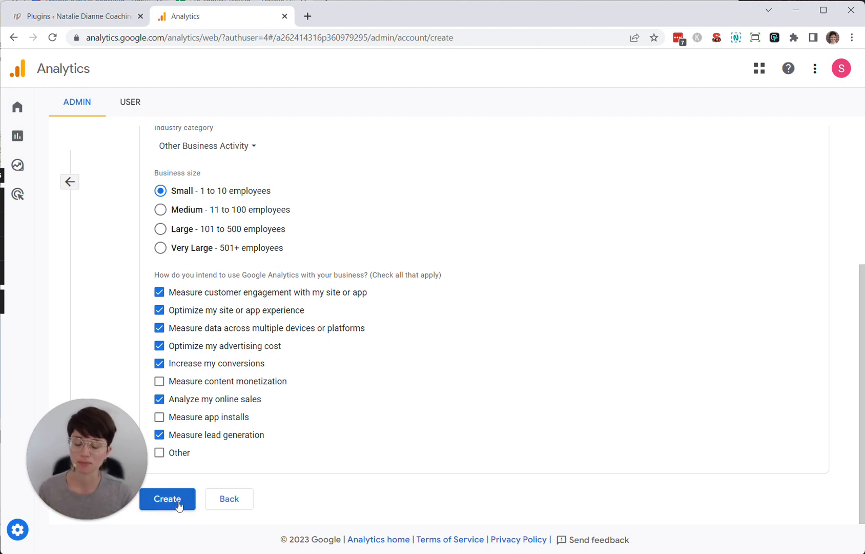
{"action": "left_click", "coordinate": [167, 499]}
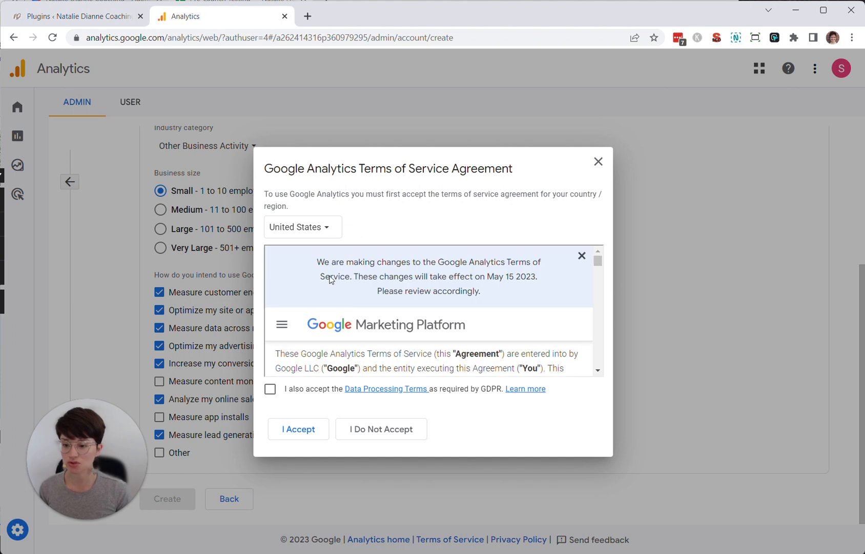
- Accept the data processing and service terms, then choose Web as the data stream platform
{"action": "left_click", "coordinate": [270, 389]}
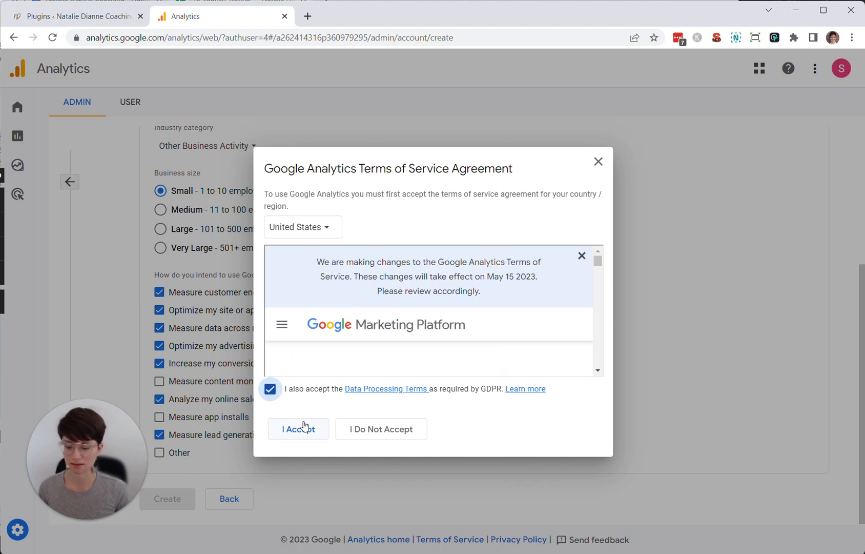
{"action": "left_click", "coordinate": [298, 429]}
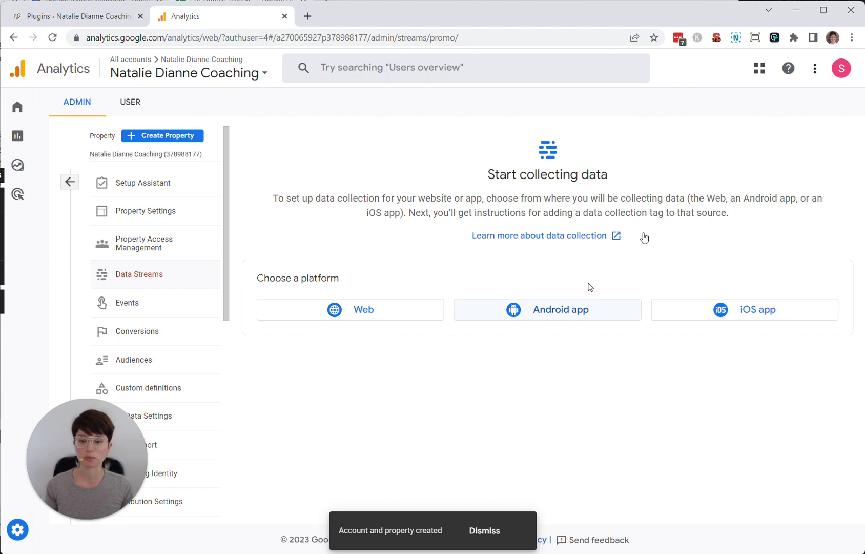
{"action": "left_click", "coordinate": [484, 530]}
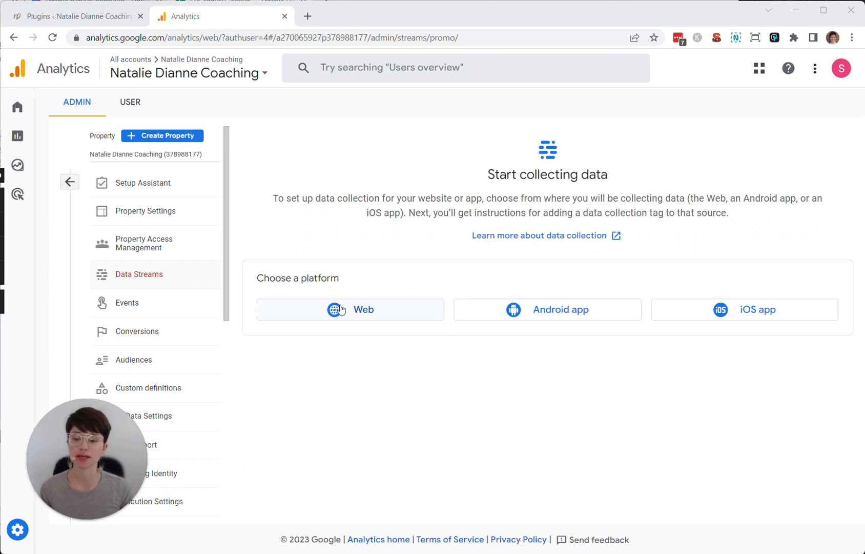
{"action": "left_click", "coordinate": [350, 308]}
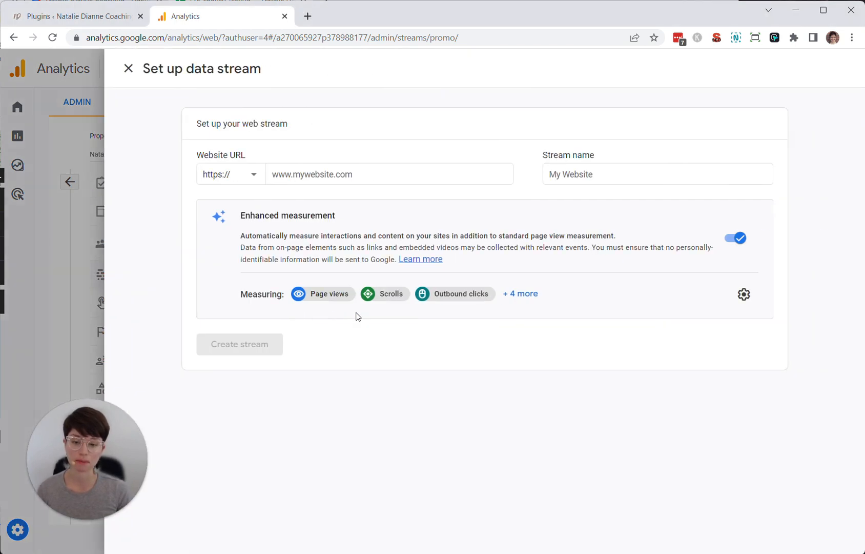
- Enter nataliedianne.com as the website URL and 'Natalie Dianne Coaching' as the stream name
{"action": "left_click", "coordinate": [388, 174]}
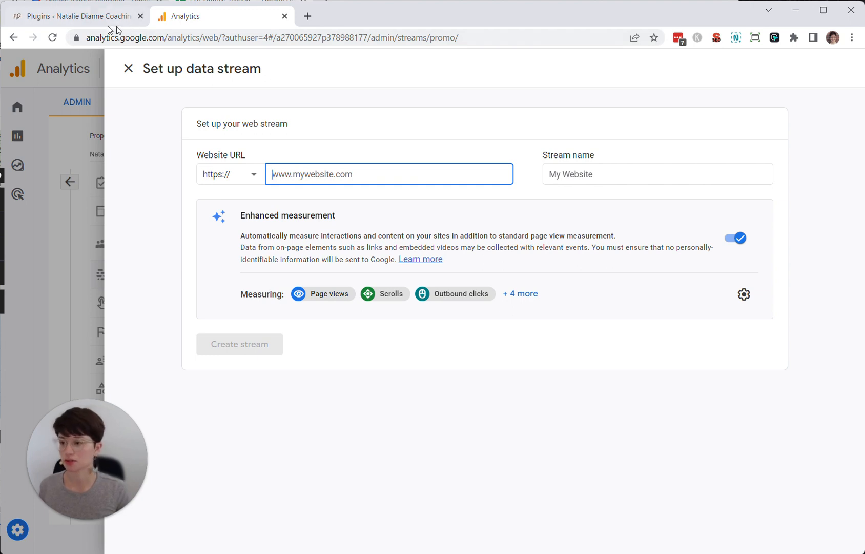
{"action": "left_click", "coordinate": [76, 16]}
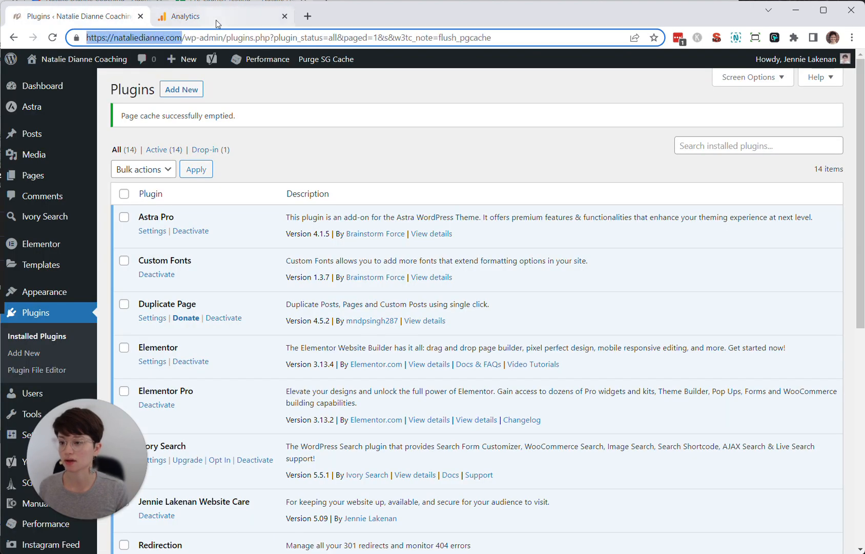
{"action": "left_click", "coordinate": [192, 17]}
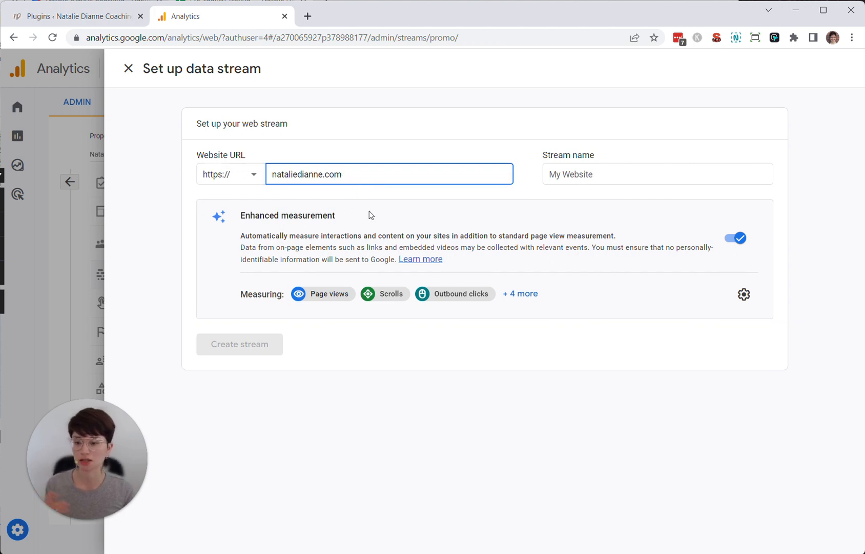
{"action": "mouse_move", "coordinate": [551, 210]}
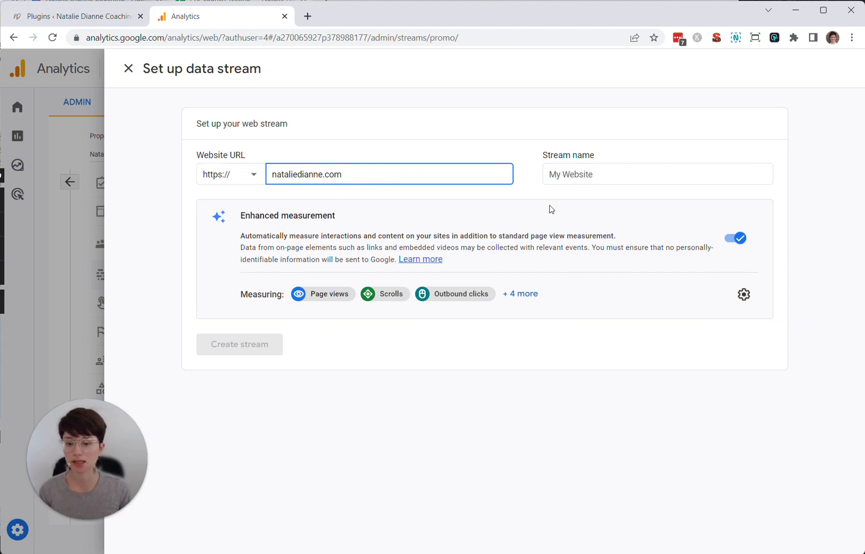
{"action": "type", "text": "Na"}
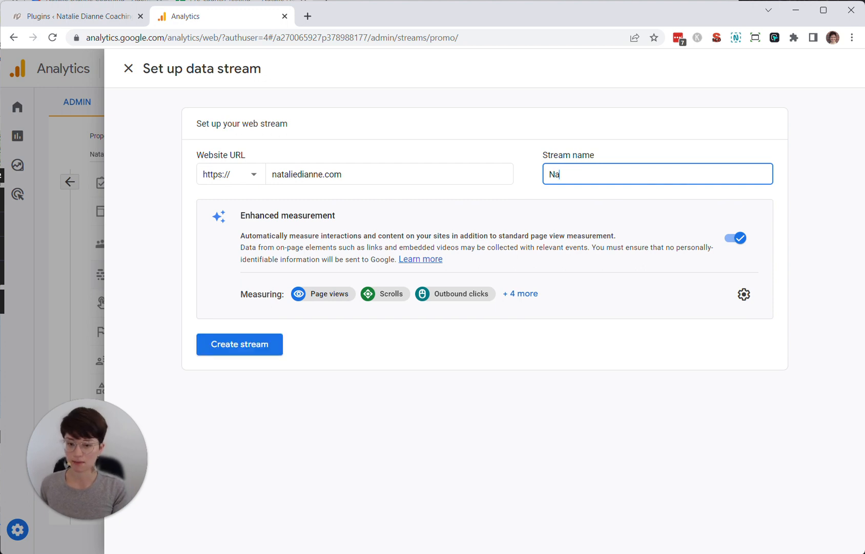
{"action": "type", "text": "Natalie Dianne Coaching"}
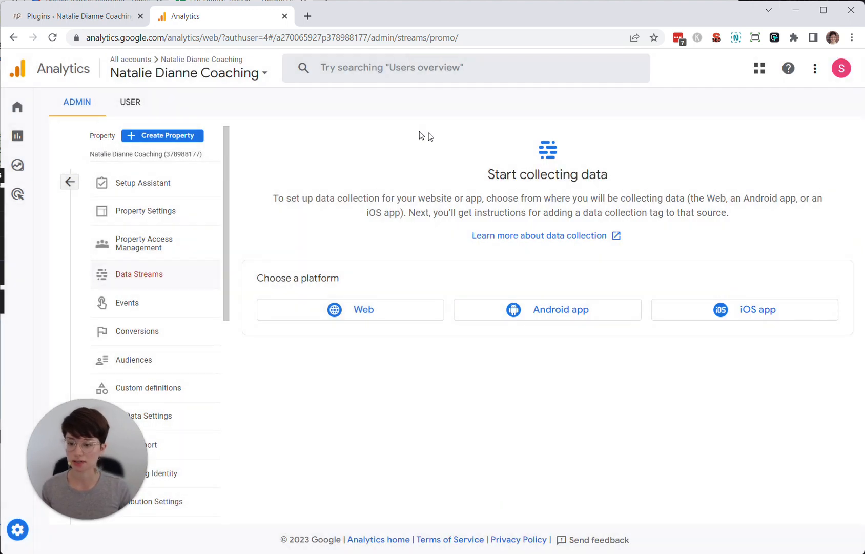
- Create the stream and bring up tag installation instructions for the MonsterInsights plugin
{"action": "left_click", "coordinate": [349, 309]}
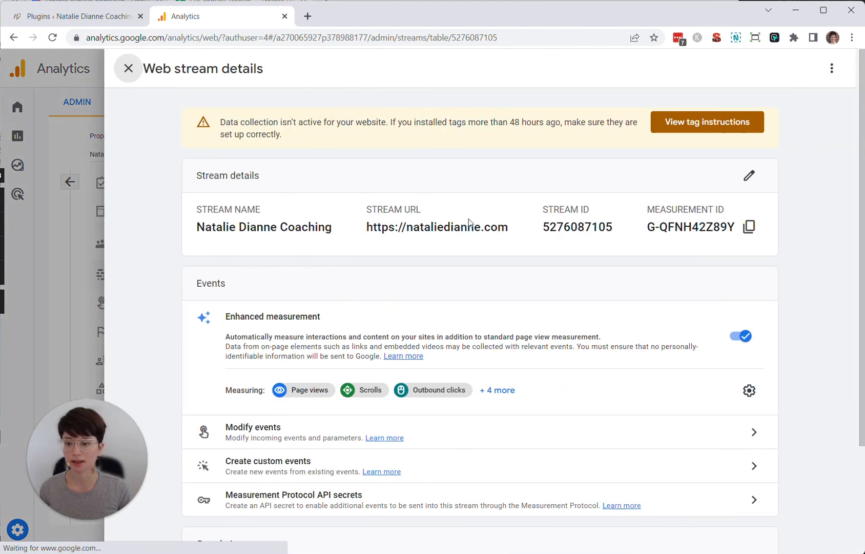
{"action": "left_click", "coordinate": [707, 122]}
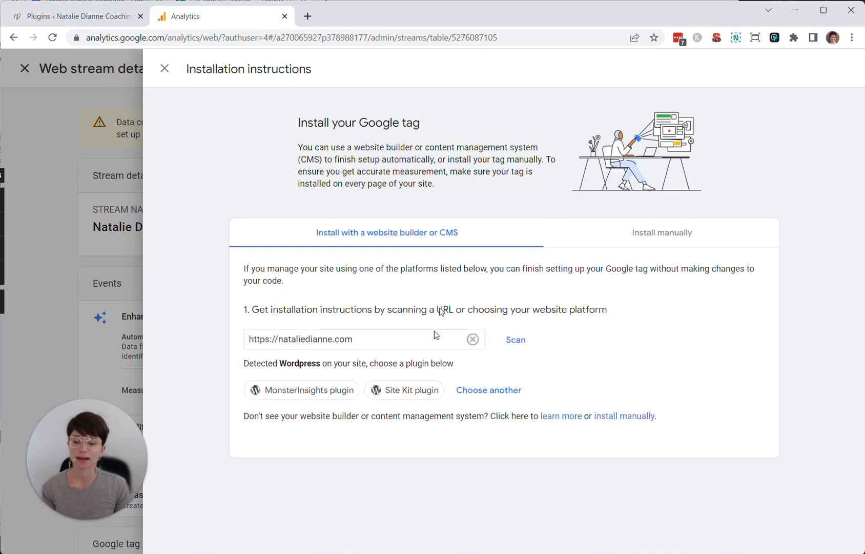
{"action": "mouse_move", "coordinate": [379, 174]}
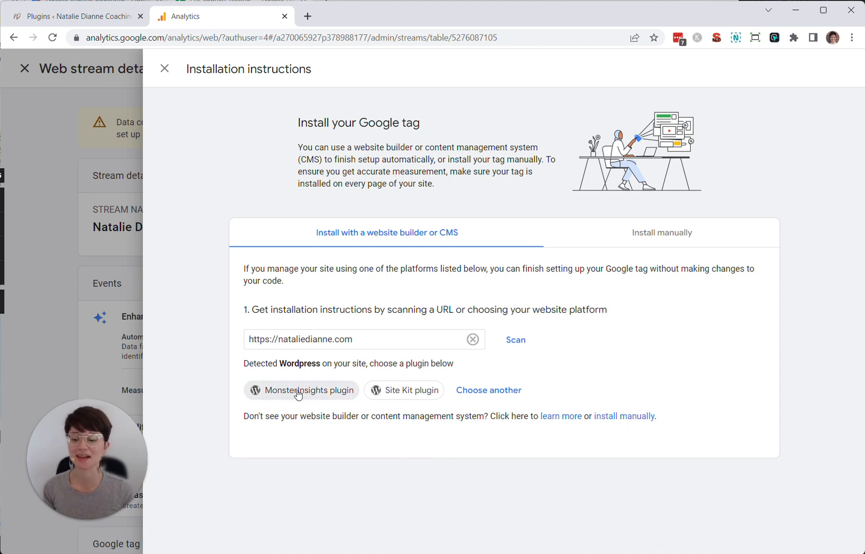
{"action": "mouse_move", "coordinate": [234, 335]}
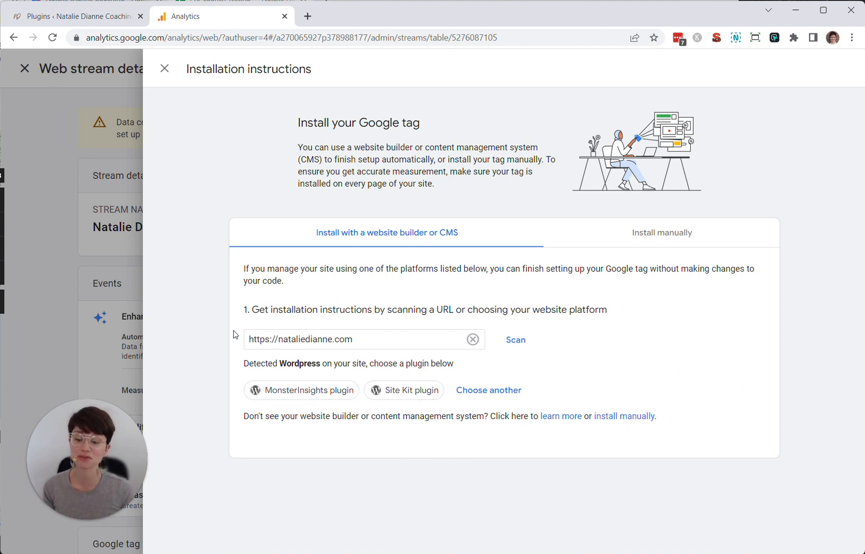
{"action": "mouse_move", "coordinate": [236, 319]}
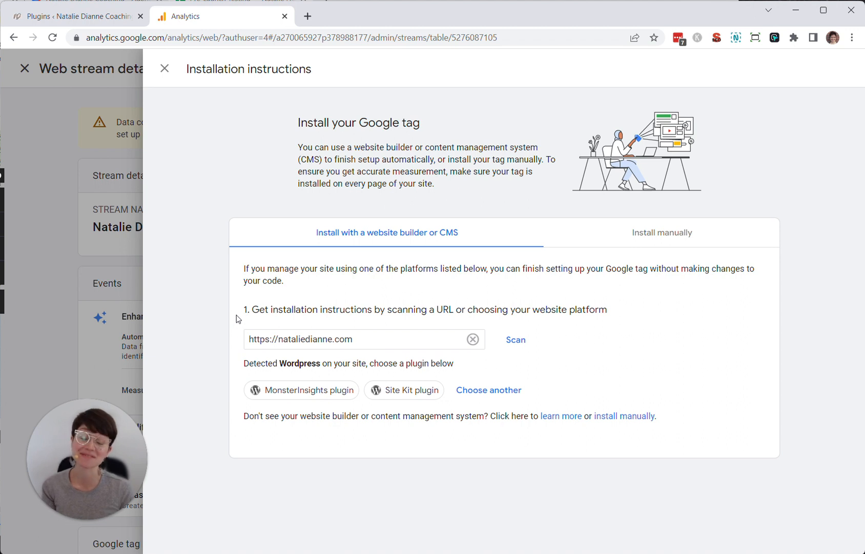
{"action": "mouse_move", "coordinate": [241, 320]}
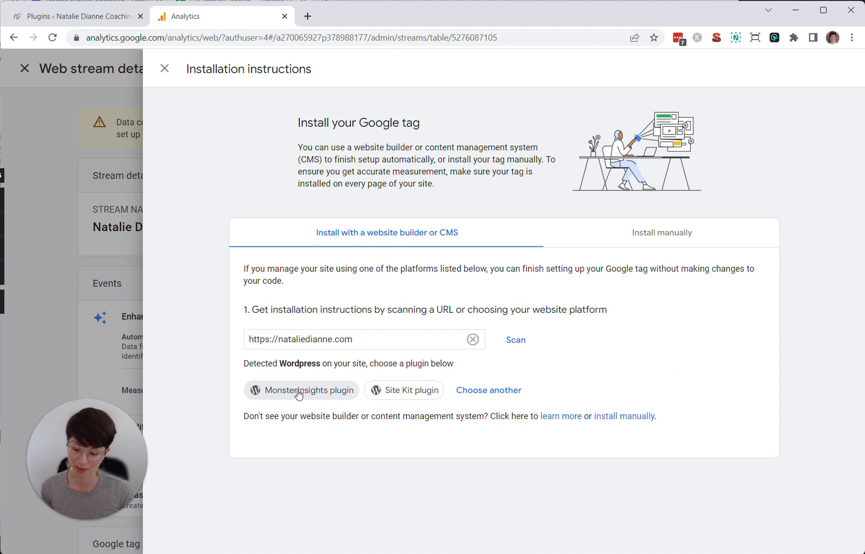
{"action": "left_click", "coordinate": [302, 389]}
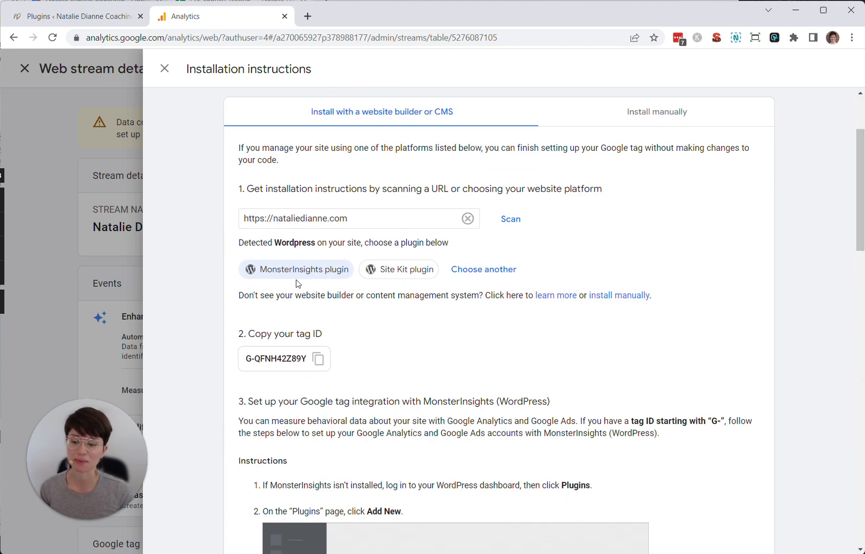
- Copy the measurement tag ID G-QFNH42Z89Y from the instructions
{"action": "scroll", "scroll_direction": "down", "scroll_amount": 3}
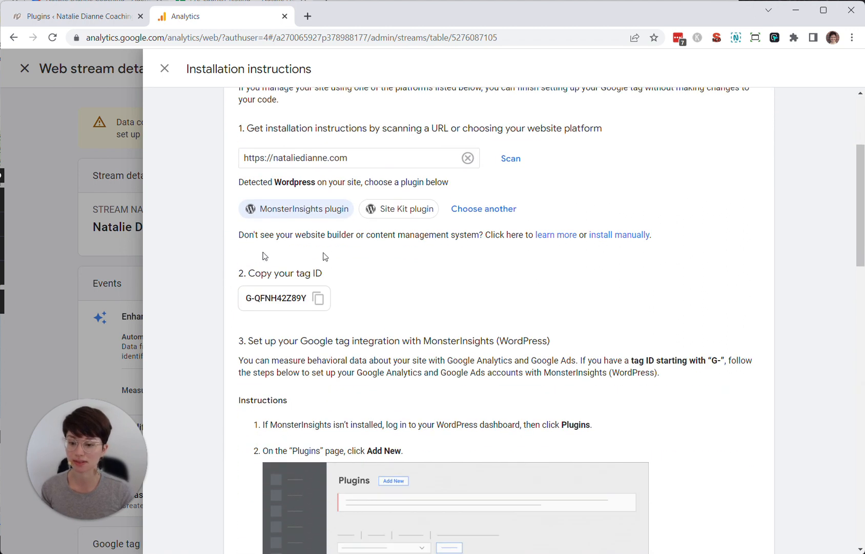
{"action": "scroll", "scroll_direction": "down", "scroll_amount": 3}
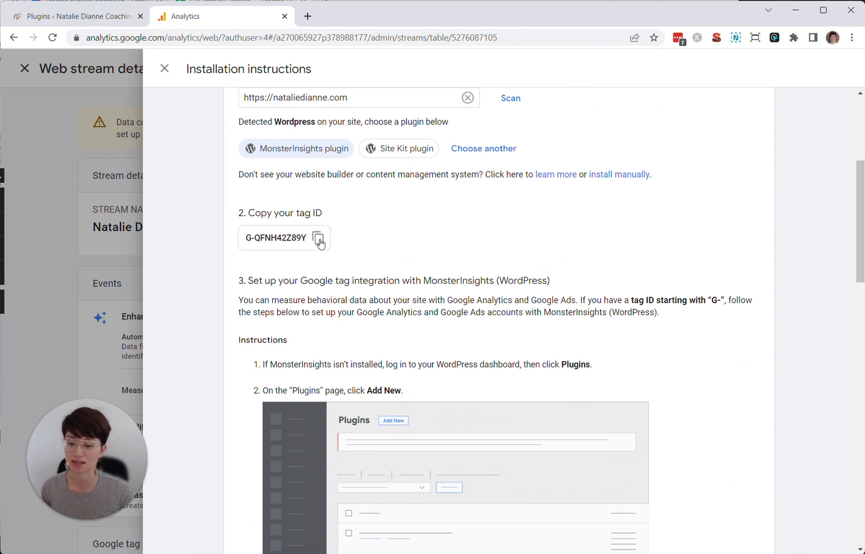
{"action": "left_click", "coordinate": [320, 238]}
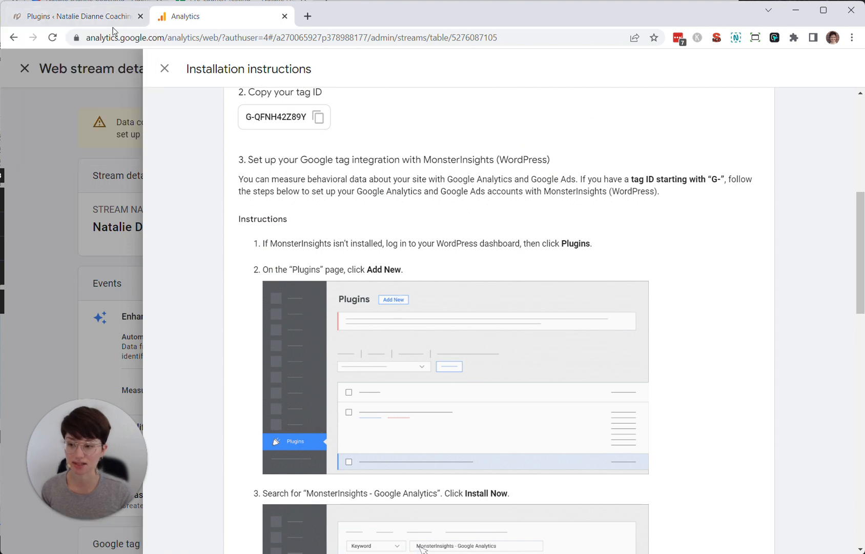
{"action": "scroll", "scroll_direction": "down", "scroll_amount": 3}
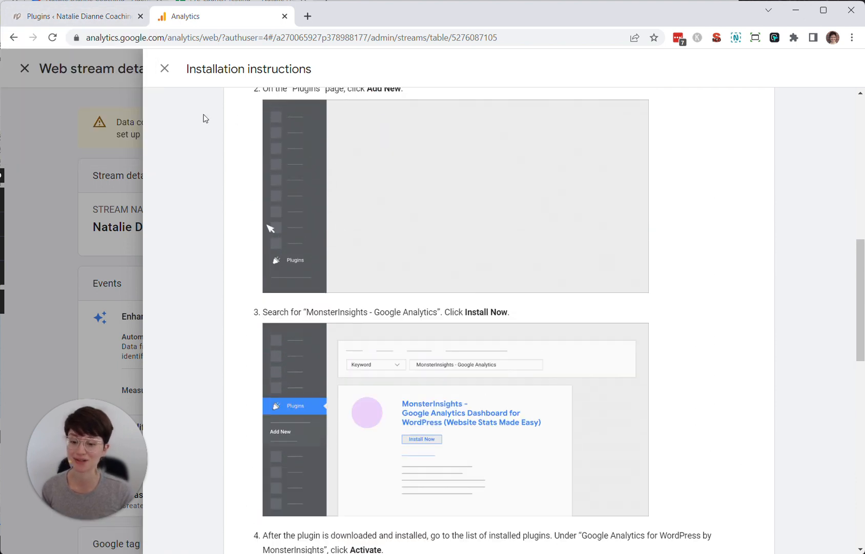
- In WordPress Add Plugins, search for 'monster' to find MonsterInsights
{"action": "left_click", "coordinate": [77, 16]}
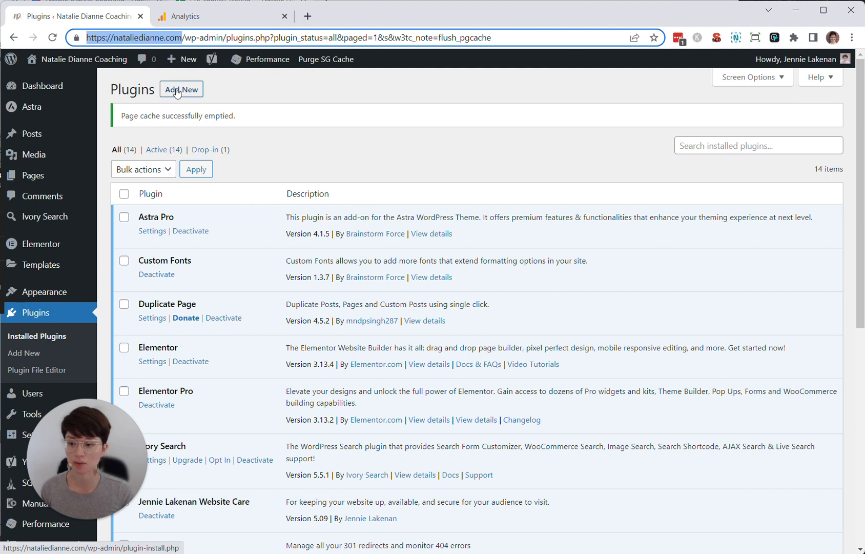
{"action": "left_click", "coordinate": [182, 89]}
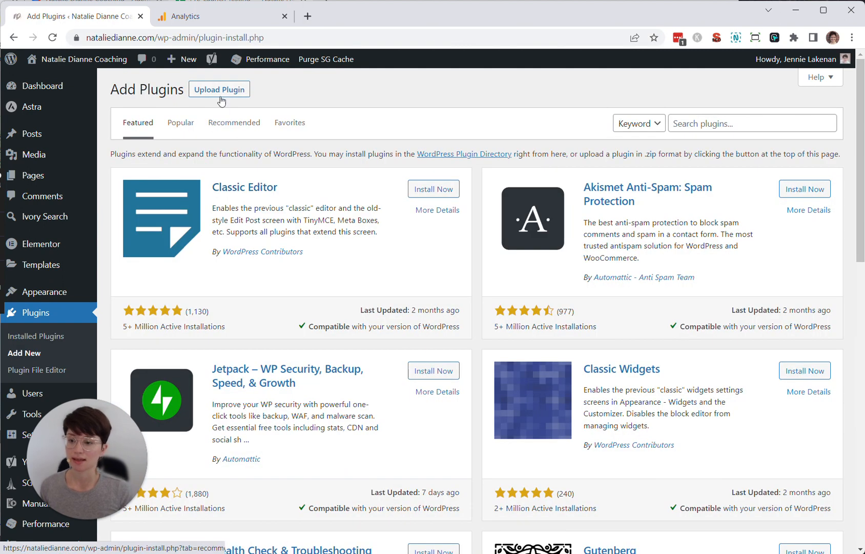
{"action": "type", "text": "monsterinsights"}
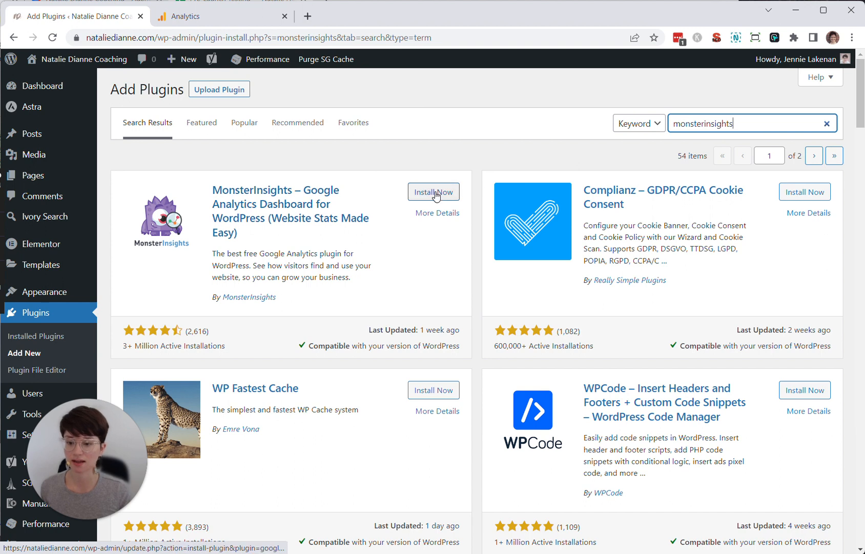
- Install and activate MonsterInsights, reaching its welcome page with the wizard offer
{"action": "left_click", "coordinate": [434, 192]}
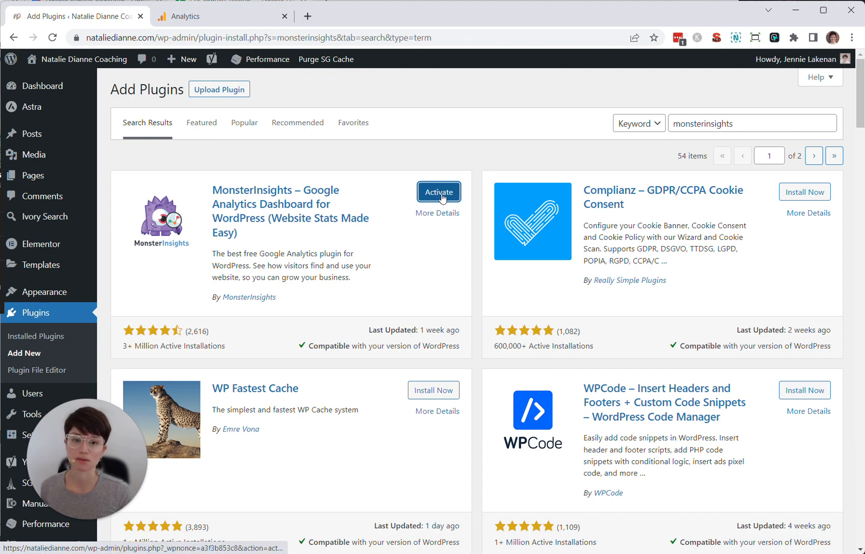
{"action": "left_click", "coordinate": [439, 191]}
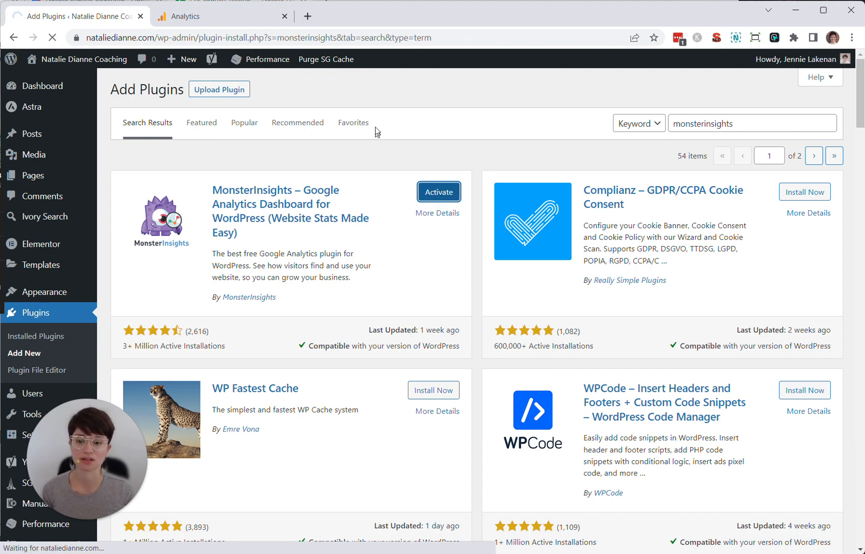
{"action": "left_click", "coordinate": [439, 192]}
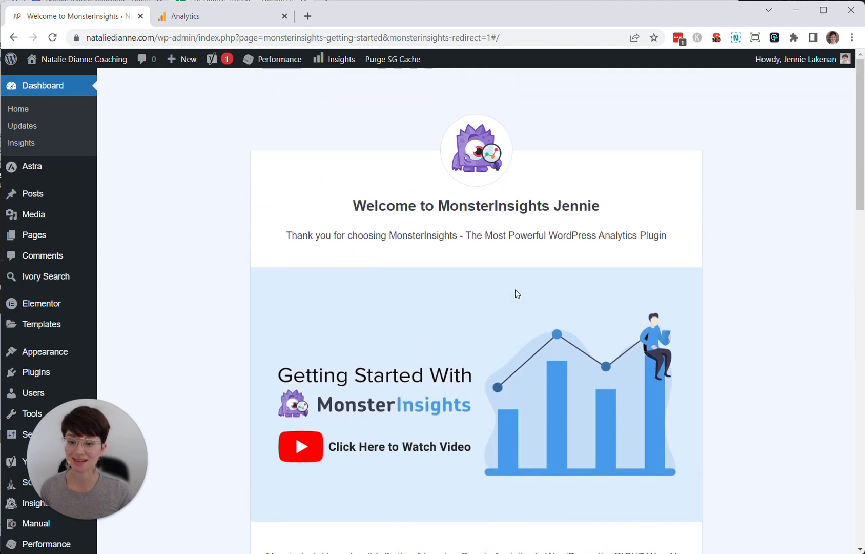
{"action": "scroll", "scroll_direction": "down", "scroll_amount": 3}
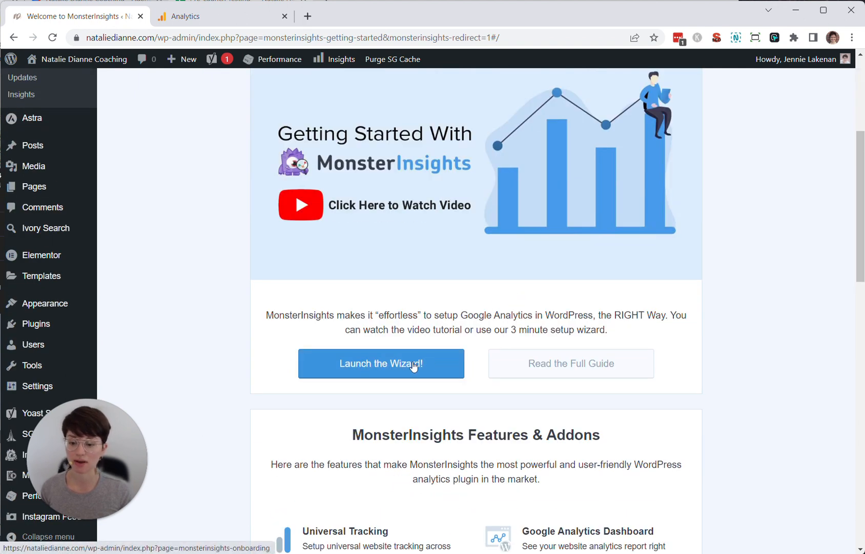
- Launch the setup wizard as a Business Website and start connecting a Google account
{"action": "left_click", "coordinate": [380, 363]}
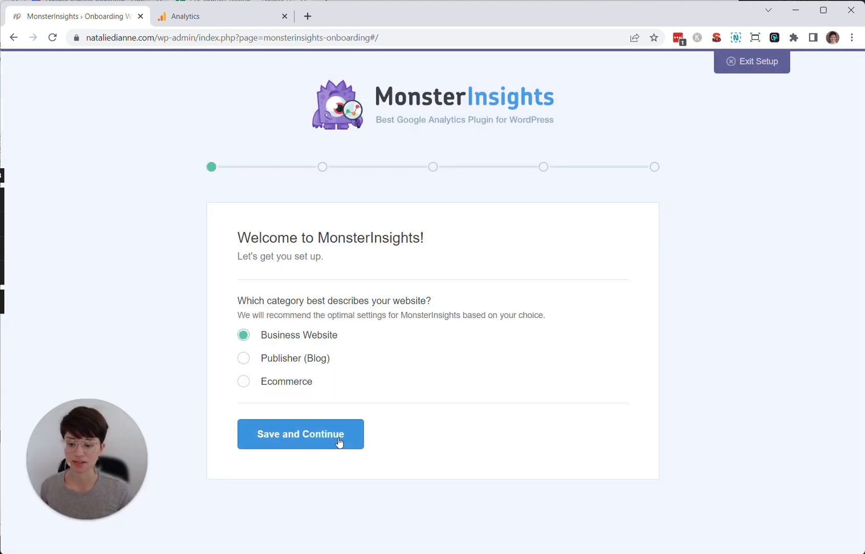
{"action": "left_click", "coordinate": [300, 434]}
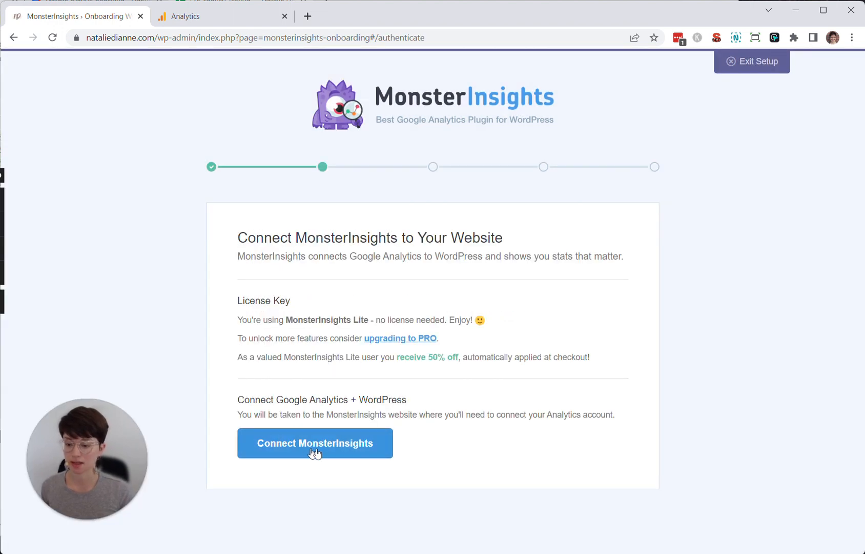
{"action": "left_click", "coordinate": [315, 443]}
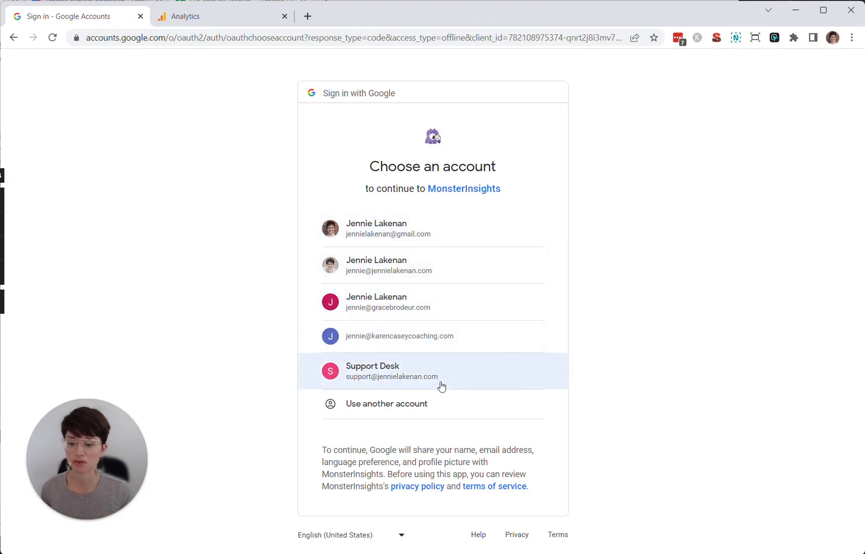
{"action": "mouse_move", "coordinate": [229, 20]}
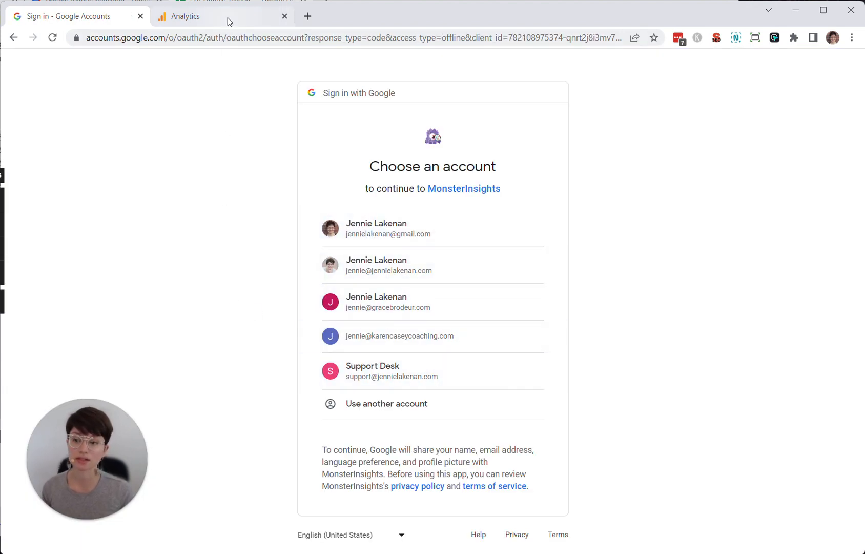
- Choose the Google account and allow MonsterInsights access to it
{"action": "left_click", "coordinate": [184, 17]}
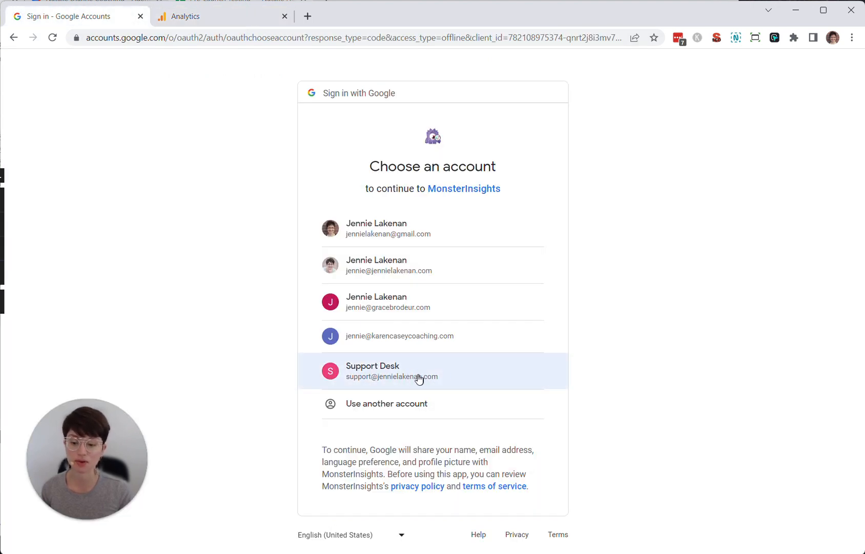
{"action": "left_click", "coordinate": [391, 370]}
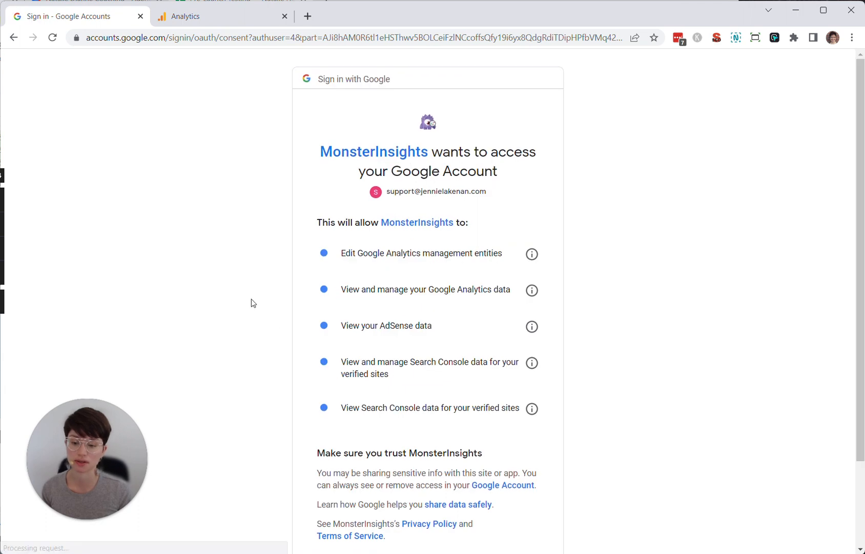
{"action": "scroll", "scroll_direction": "down", "scroll_amount": 3}
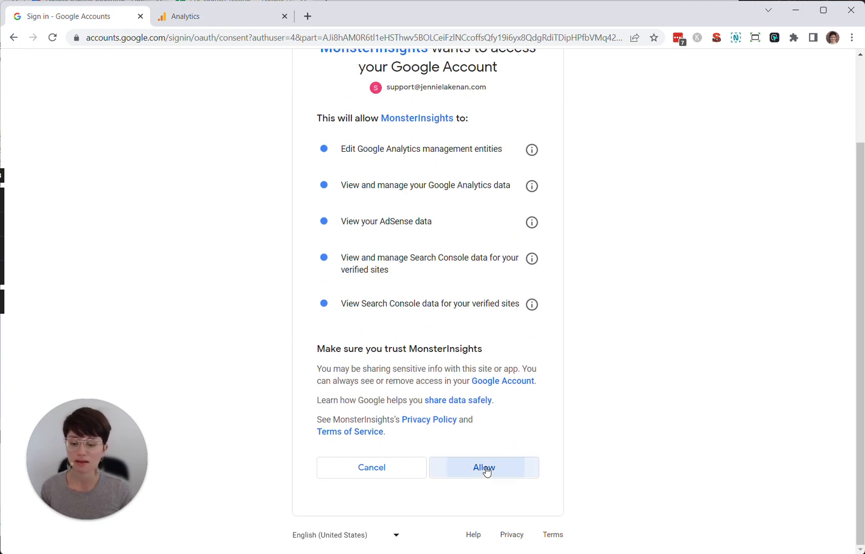
{"action": "left_click", "coordinate": [483, 466]}
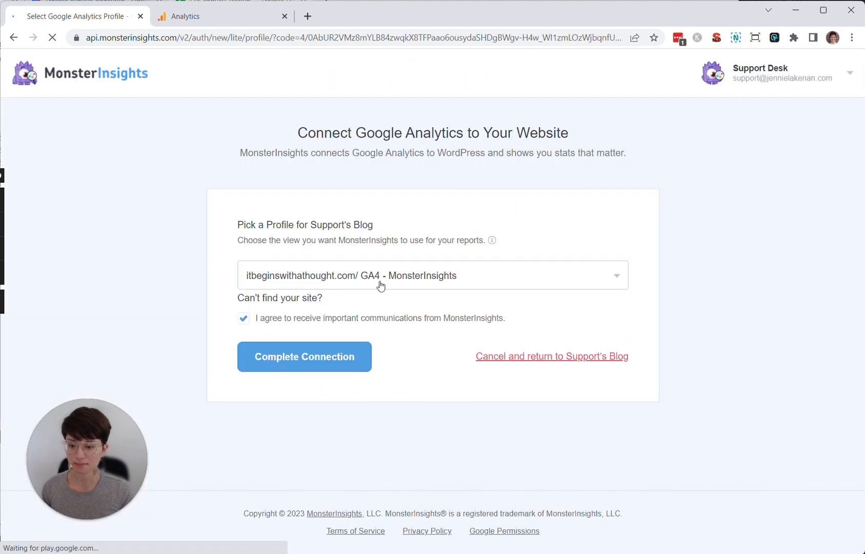
- Select the Natalie Dianne Coaching property as the profile and opt out of communications
{"action": "left_click", "coordinate": [431, 274]}
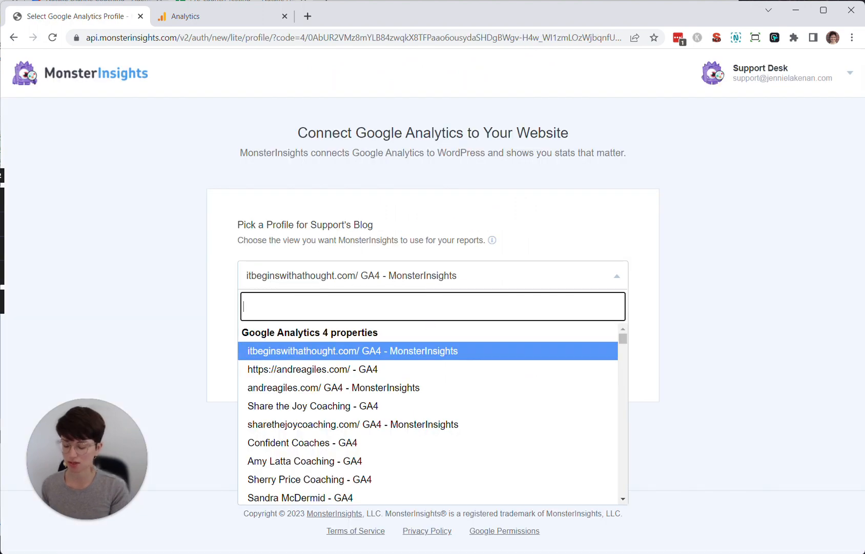
{"action": "type", "text": "natalie dianne"}
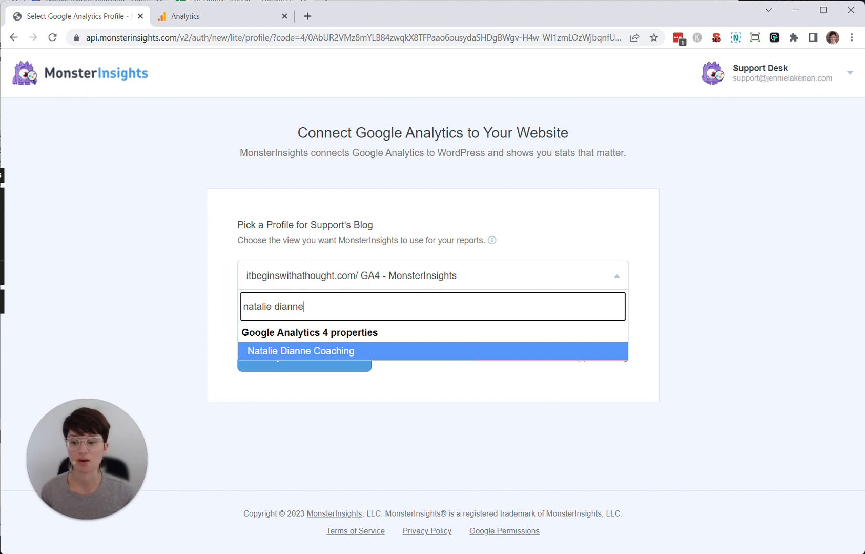
{"action": "mouse_move", "coordinate": [285, 351]}
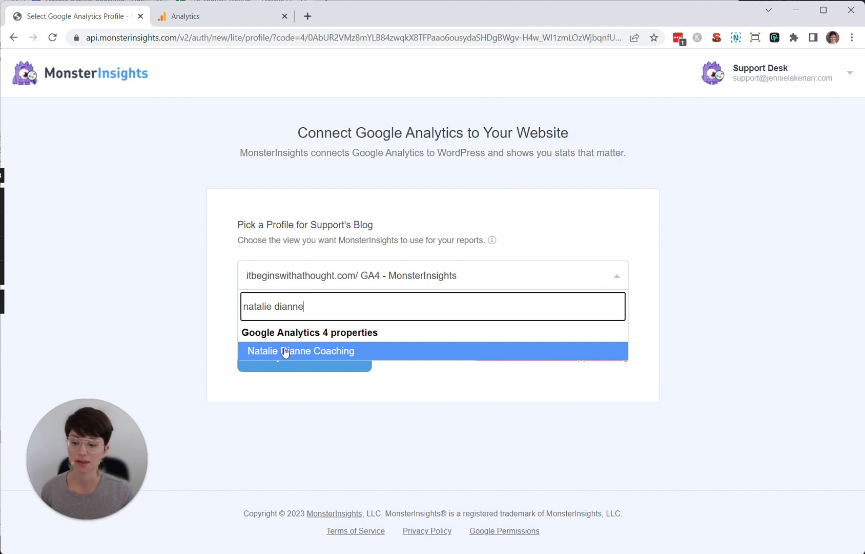
{"action": "left_click", "coordinate": [302, 350]}
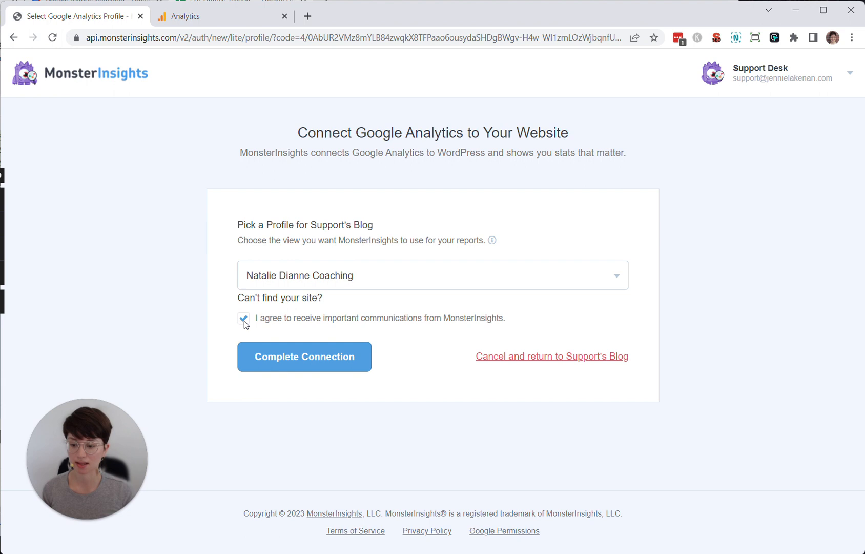
{"action": "left_click", "coordinate": [243, 317]}
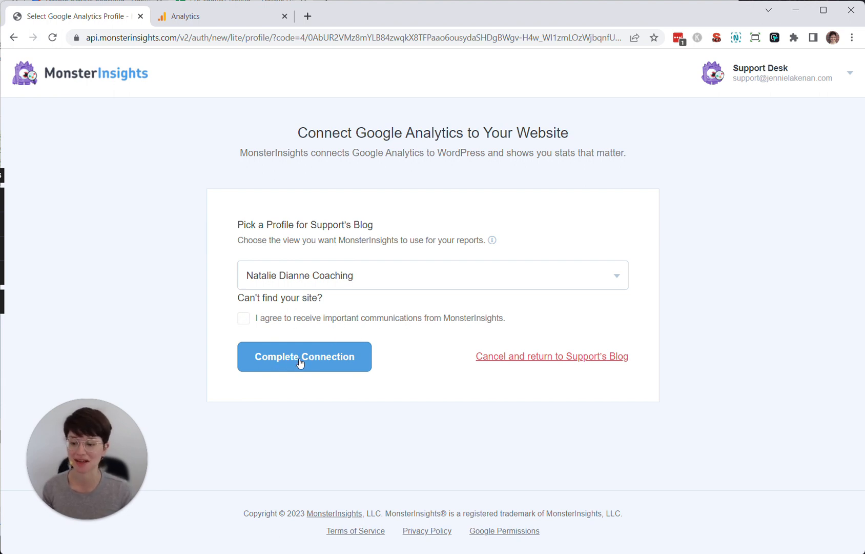
- Complete the Analytics connection and save the recommended settings
{"action": "left_click", "coordinate": [305, 356]}
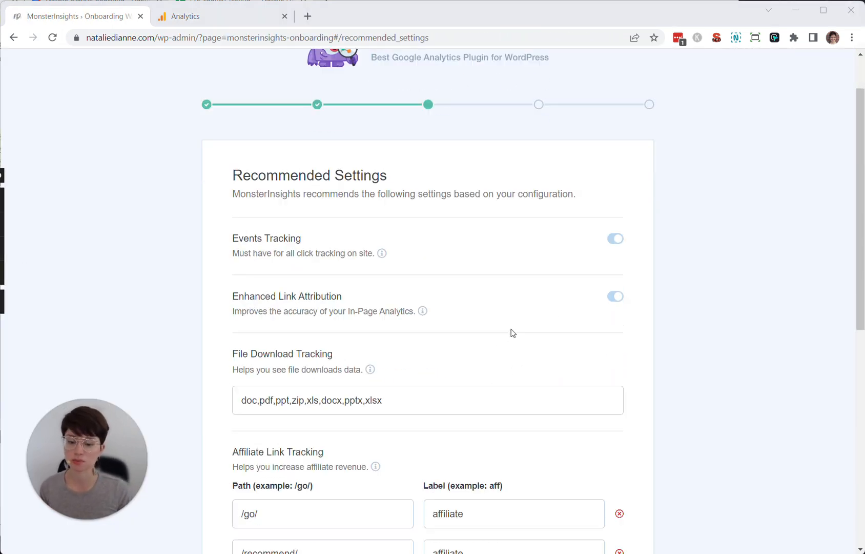
{"action": "scroll", "scroll_direction": "down", "scroll_amount": 3}
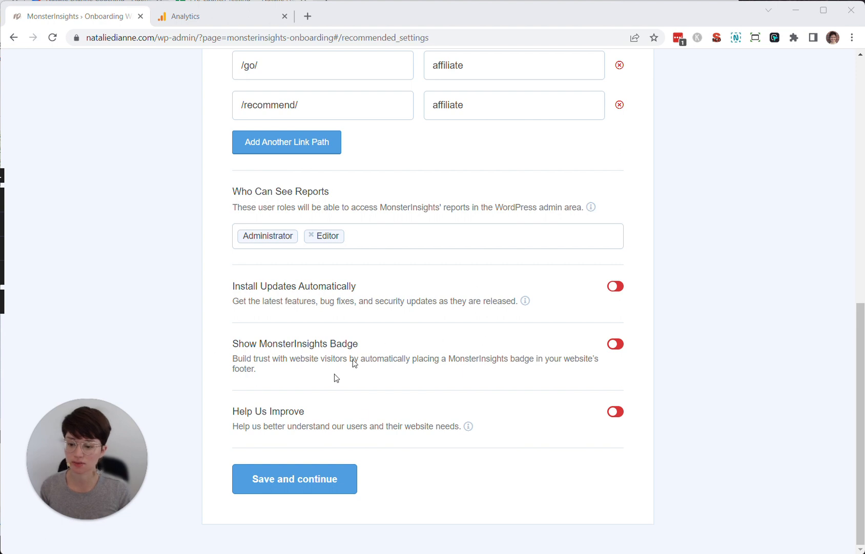
{"action": "left_click", "coordinate": [294, 478]}
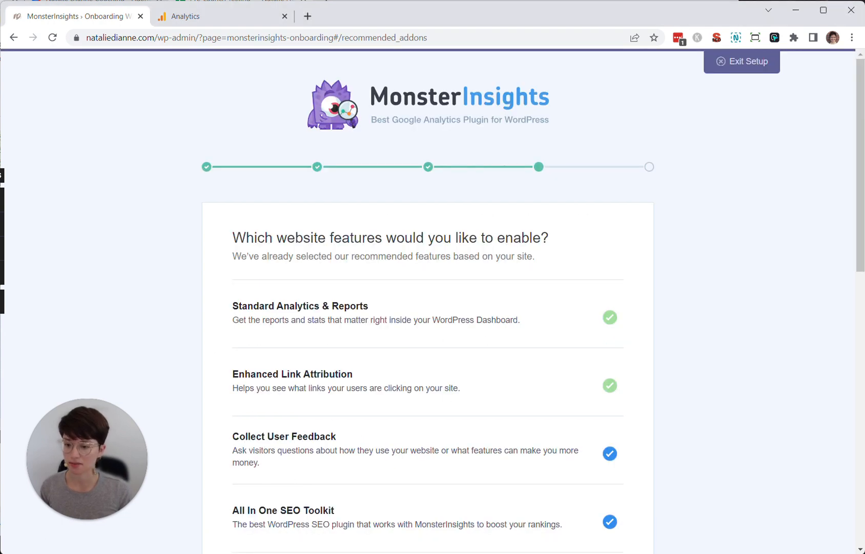
- Continue past the website features step to the tracking-all-set-up success page
{"action": "scroll", "scroll_direction": "down", "scroll_amount": 3}
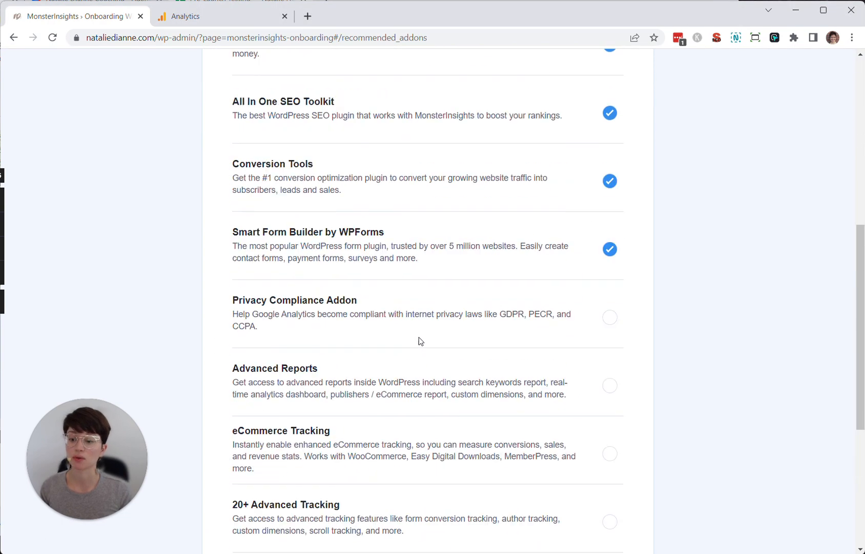
{"action": "scroll", "scroll_direction": "up", "scroll_amount": 3}
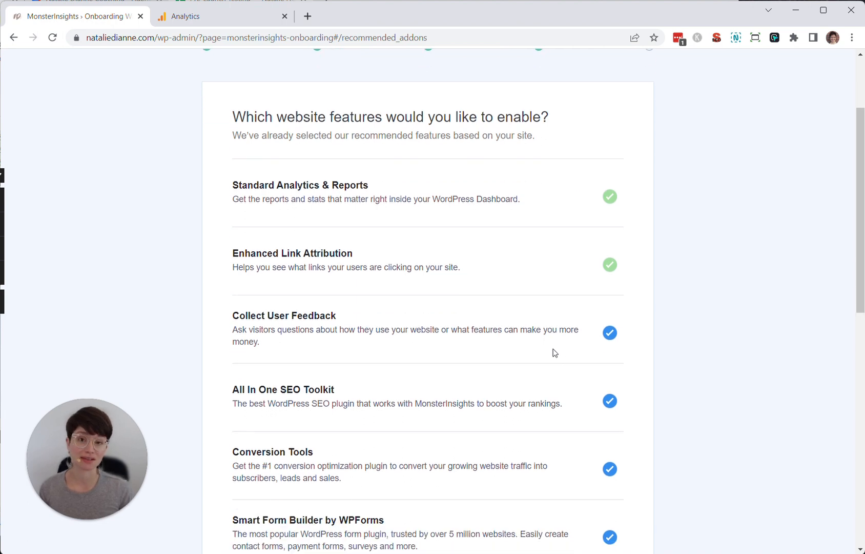
{"action": "scroll", "scroll_direction": "down", "scroll_amount": 3}
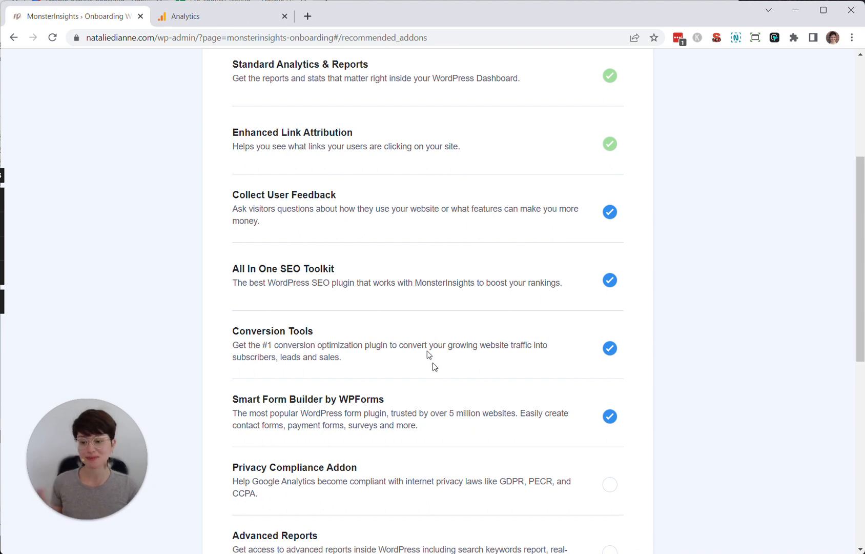
{"action": "scroll", "scroll_direction": "down", "scroll_amount": 3}
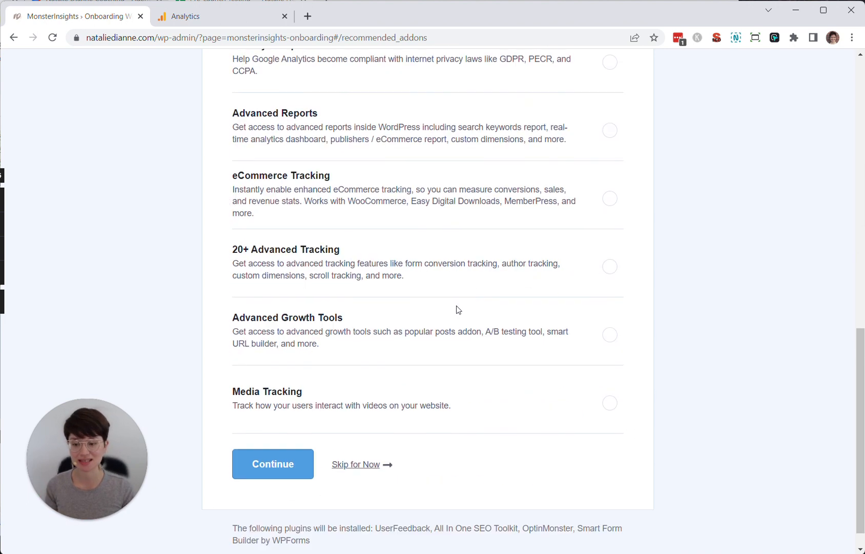
{"action": "left_click", "coordinate": [271, 463]}
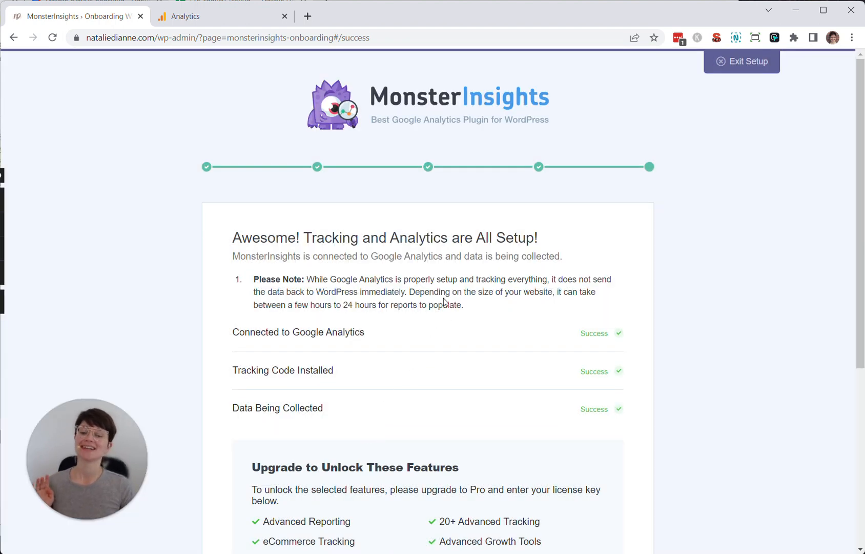
{"action": "scroll", "scroll_direction": "down", "scroll_amount": 3}
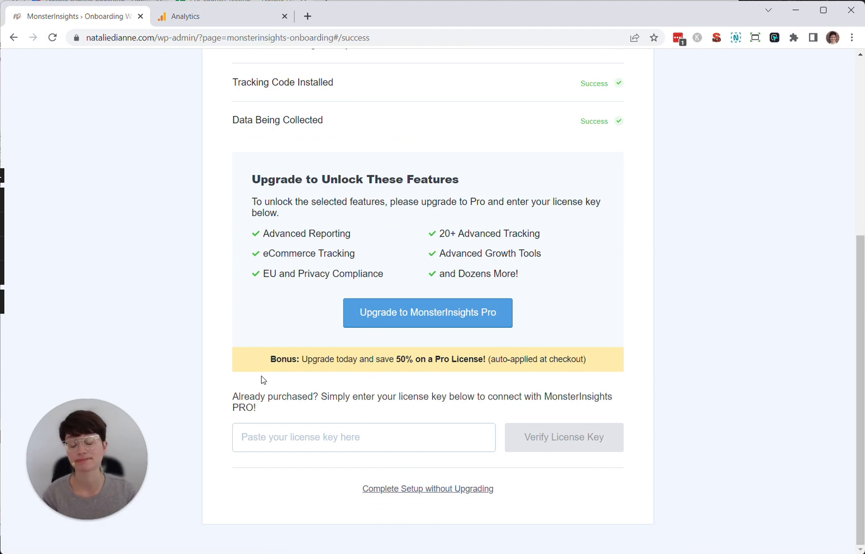
{"action": "scroll", "scroll_direction": "up", "scroll_amount": 3}
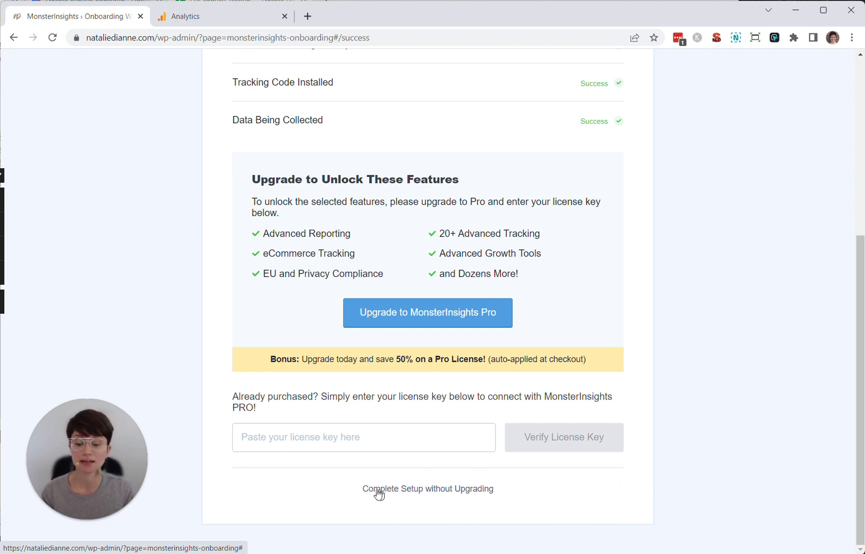
{"action": "left_click", "coordinate": [428, 488]}
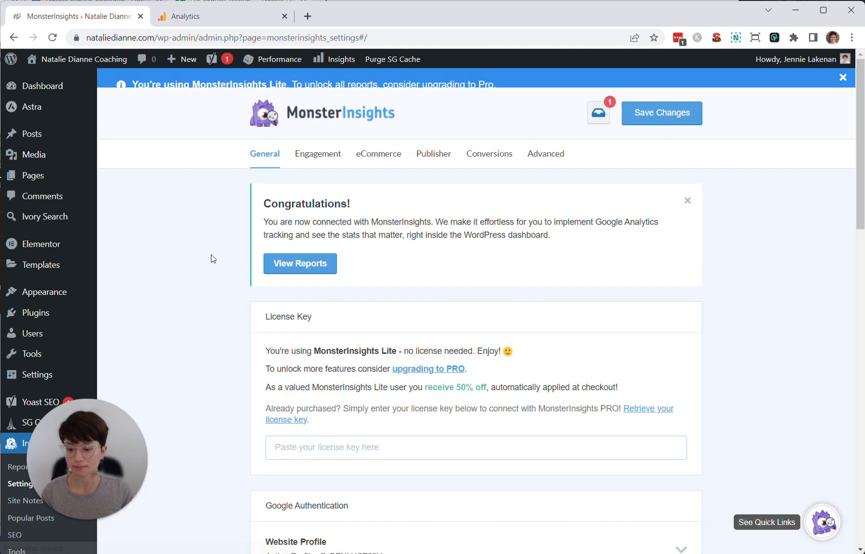
{"action": "scroll", "scroll_direction": "down", "scroll_amount": 3}
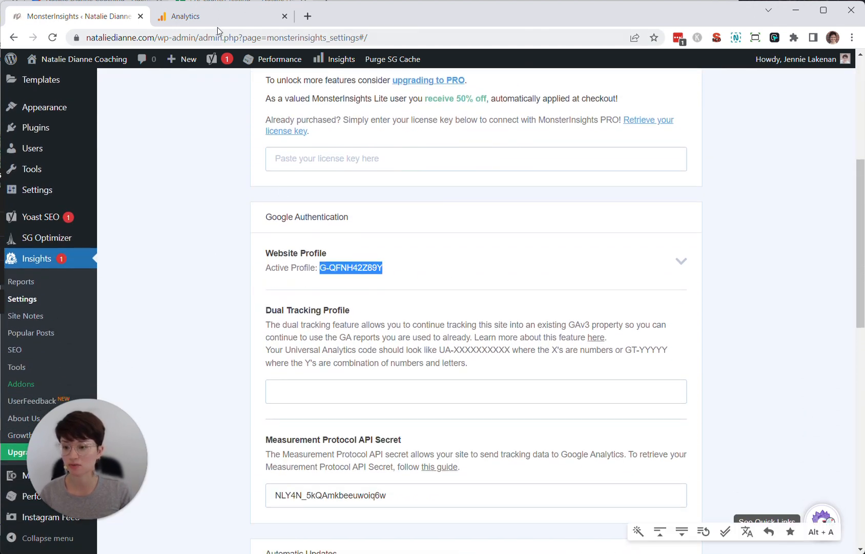
{"action": "left_click", "coordinate": [187, 17]}
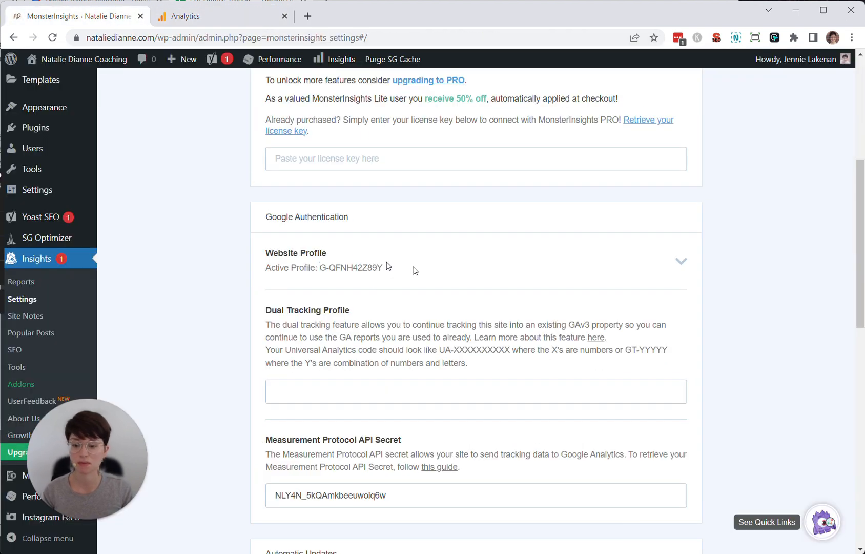
{"action": "mouse_move", "coordinate": [353, 278]}
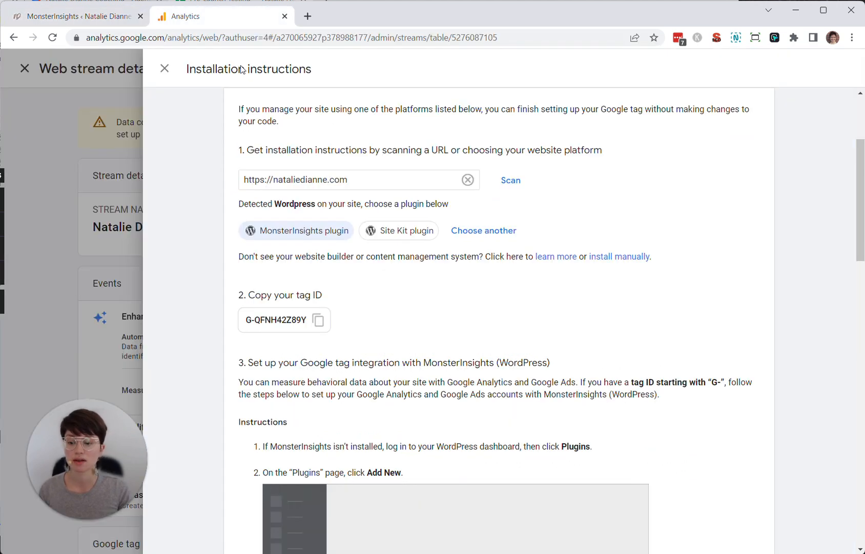
{"action": "triple_click", "coordinate": [273, 320]}
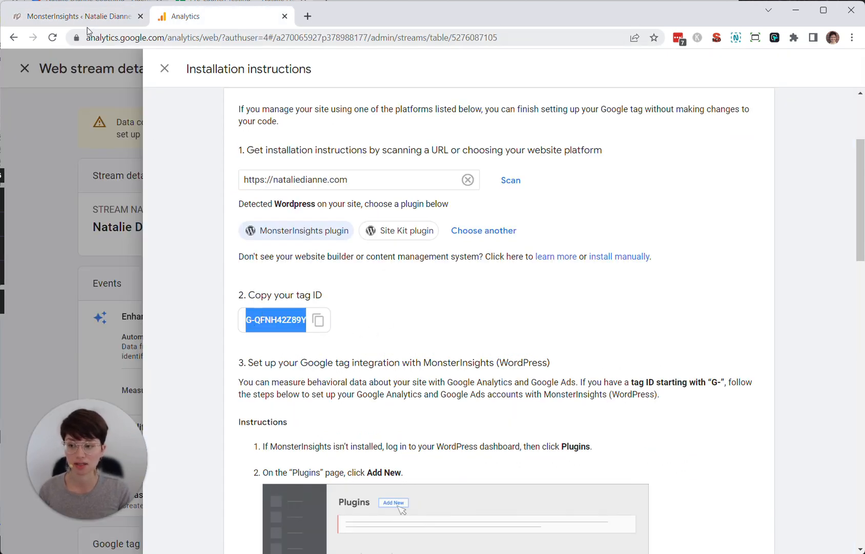